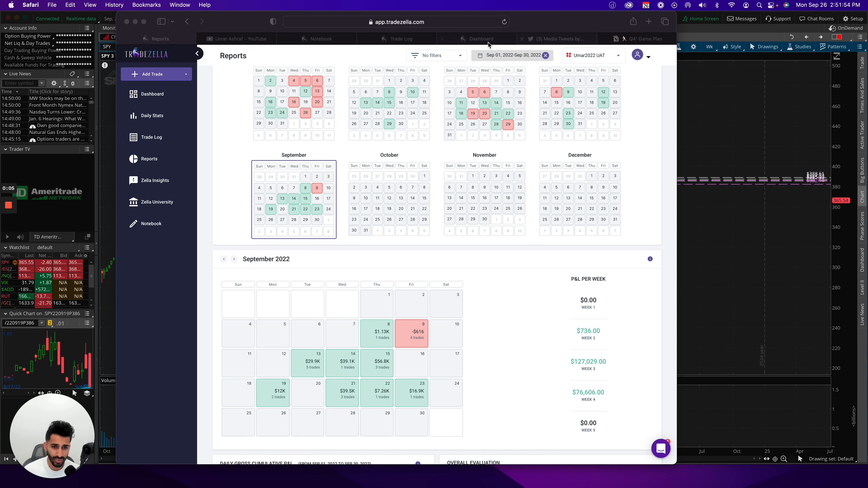
# Bring up the weekly recap note and scroll through its trades report and five-point outline
pyautogui.click(481, 39)
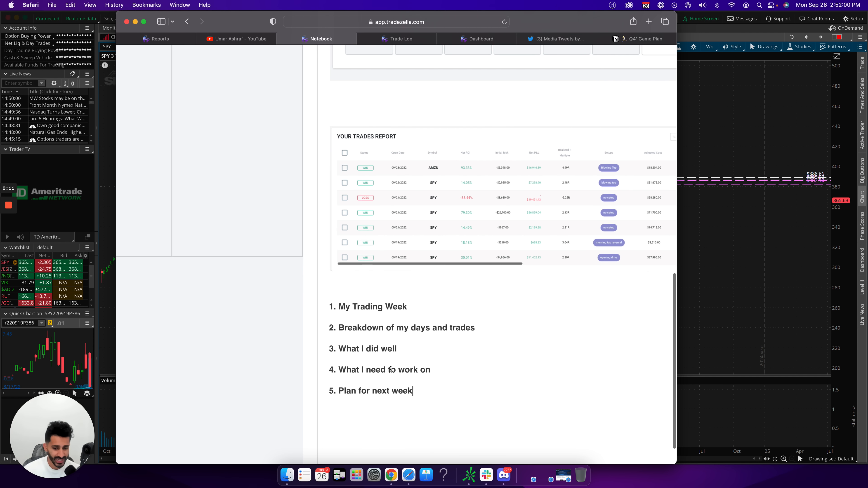
pyautogui.scroll(3)
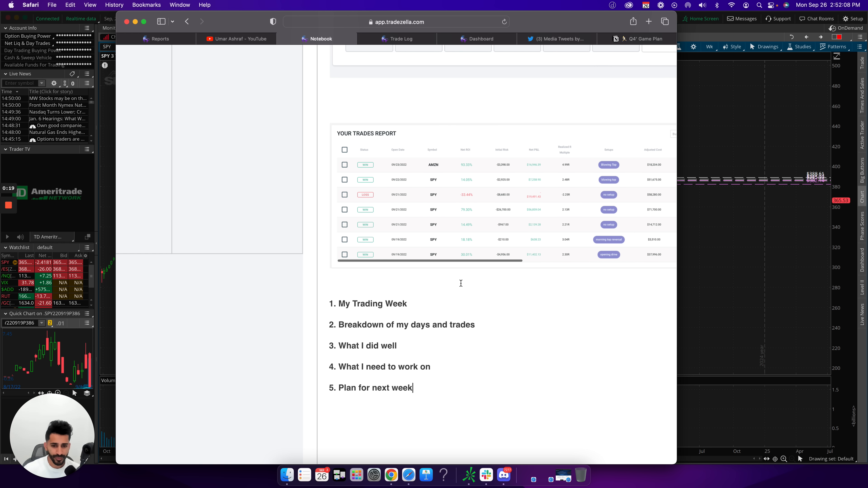
pyautogui.scroll(3)
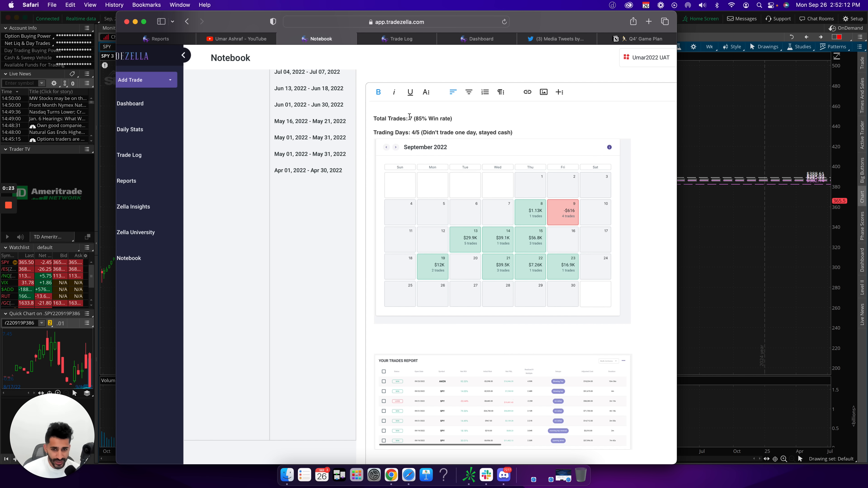
# Return to the top of the note, collapse the side navigation, and switch to the dashboard
pyautogui.scroll(3)
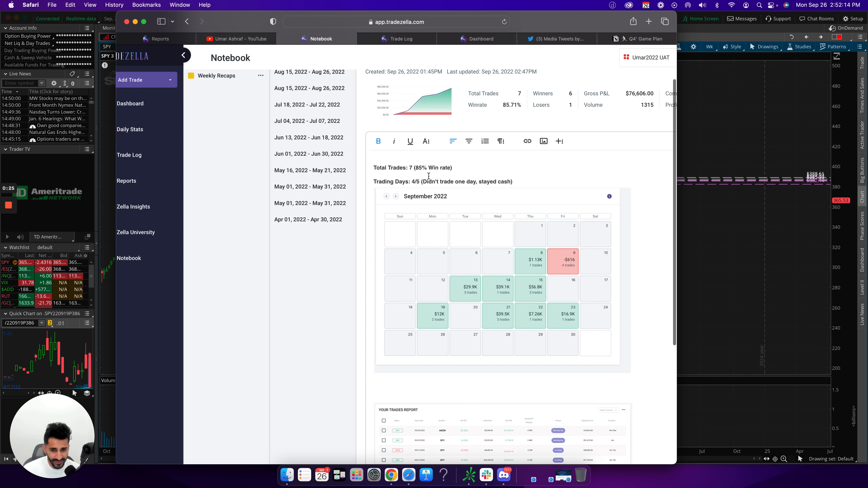
pyautogui.click(184, 55)
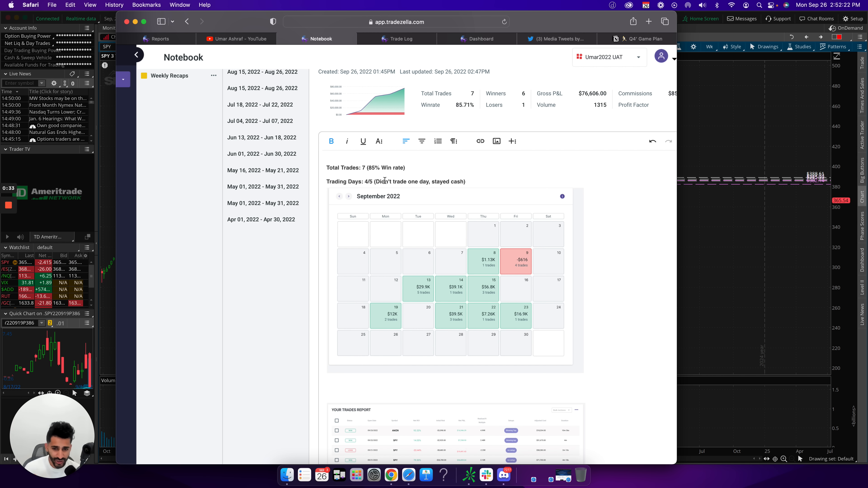
pyautogui.moveTo(390, 323)
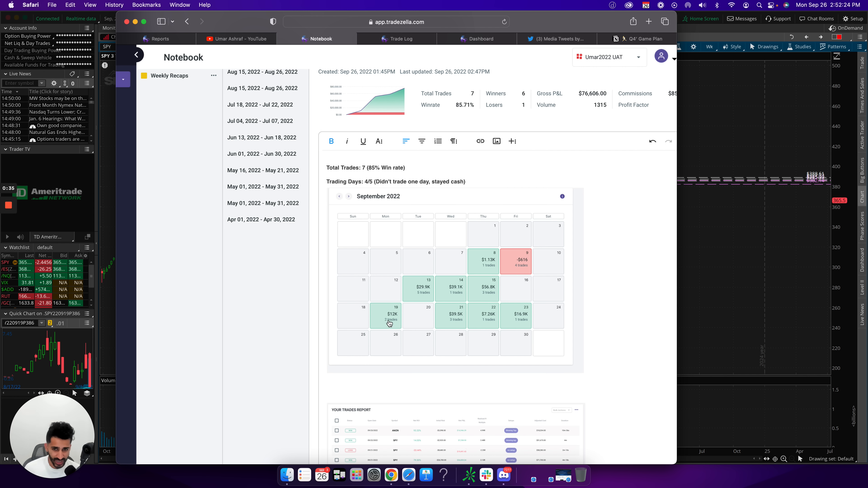
pyautogui.moveTo(460, 240)
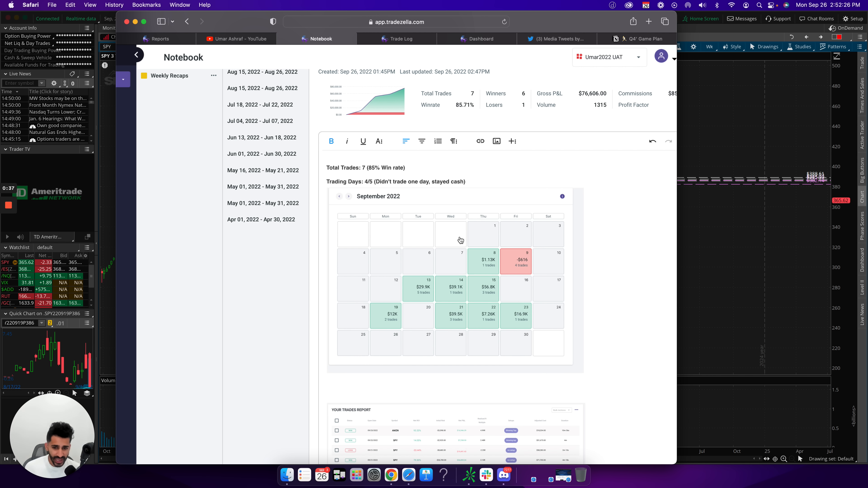
pyautogui.click(479, 39)
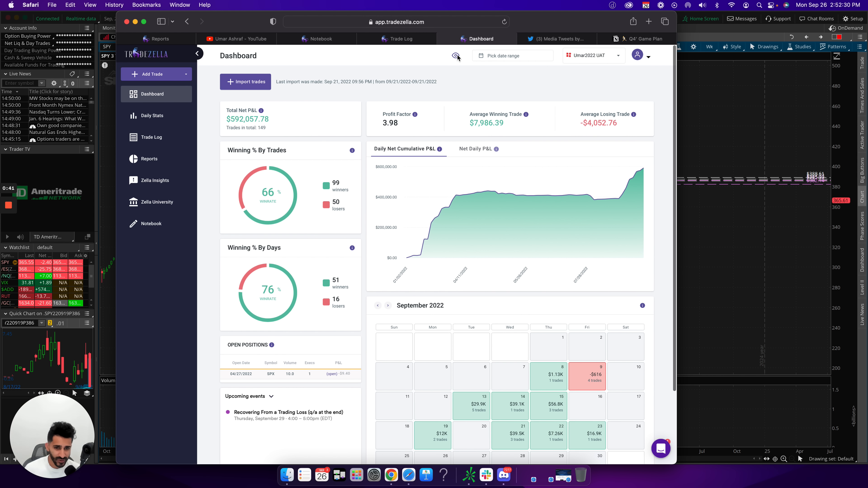
# Show dashboard figures as R-multiples limited to the week Sep 19–Sep 24, 2022
pyautogui.click(451, 55)
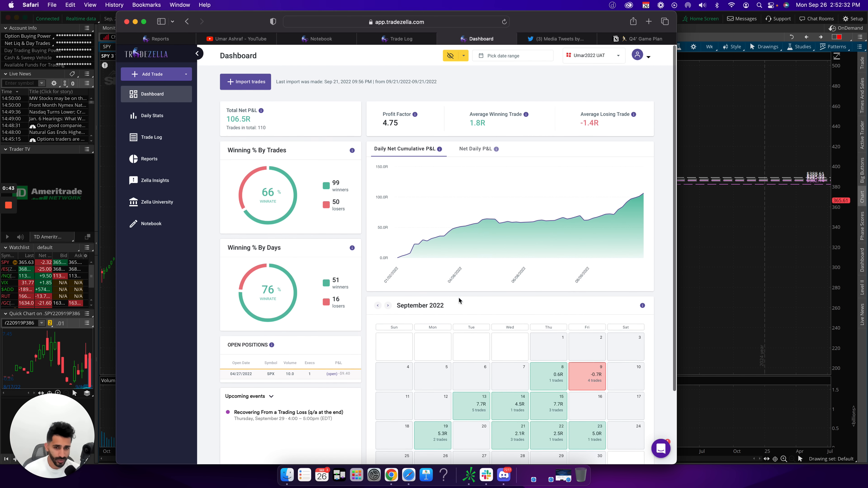
pyautogui.click(513, 54)
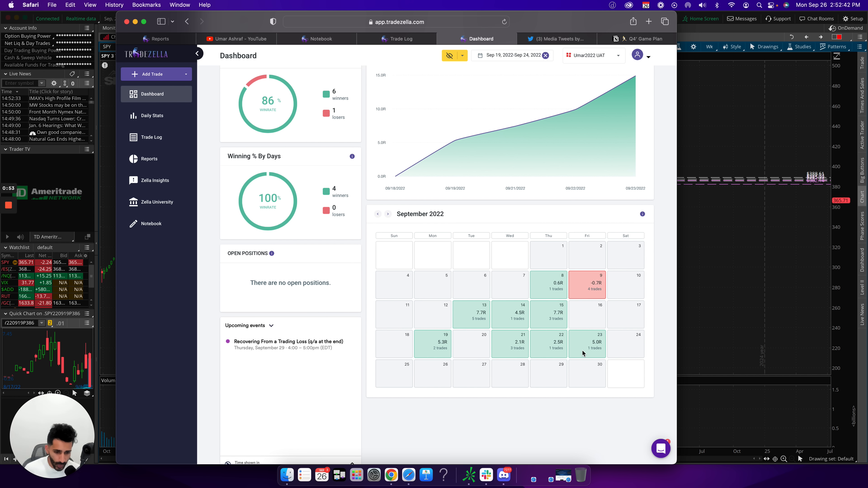
pyautogui.scroll(3)
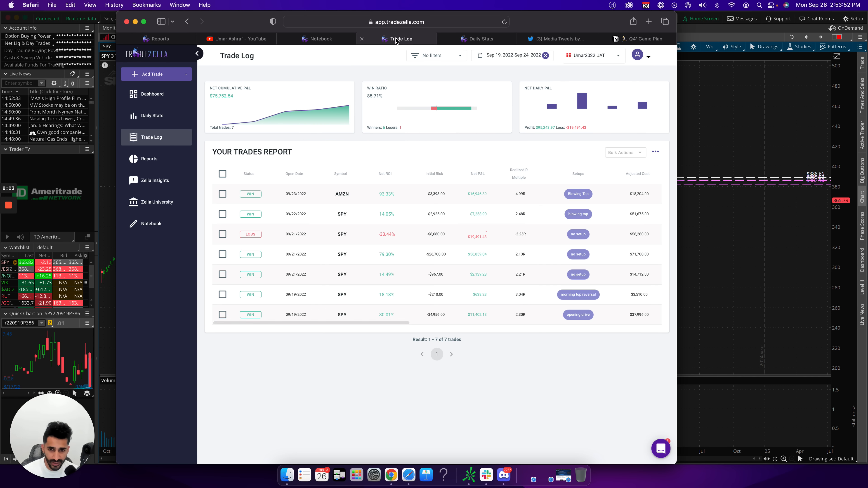
pyautogui.moveTo(333, 326)
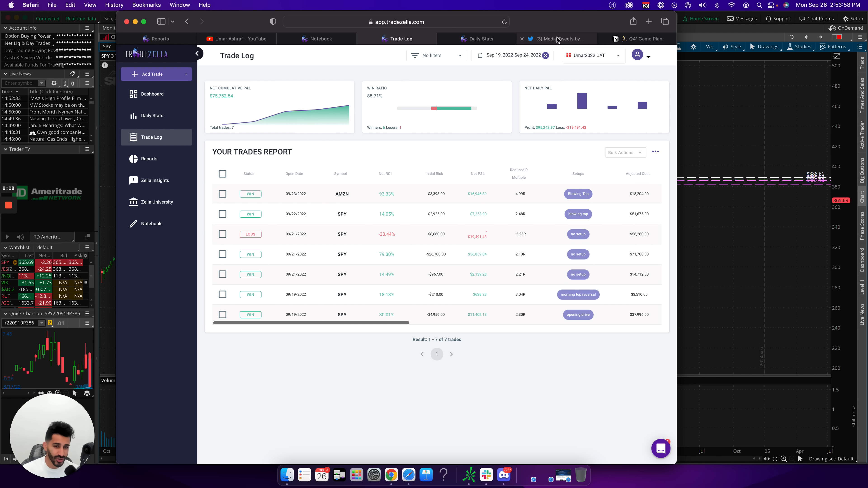
# Switch to Umar Ashraf's Twitter profile with the pinned P&L video tweet
pyautogui.click(557, 38)
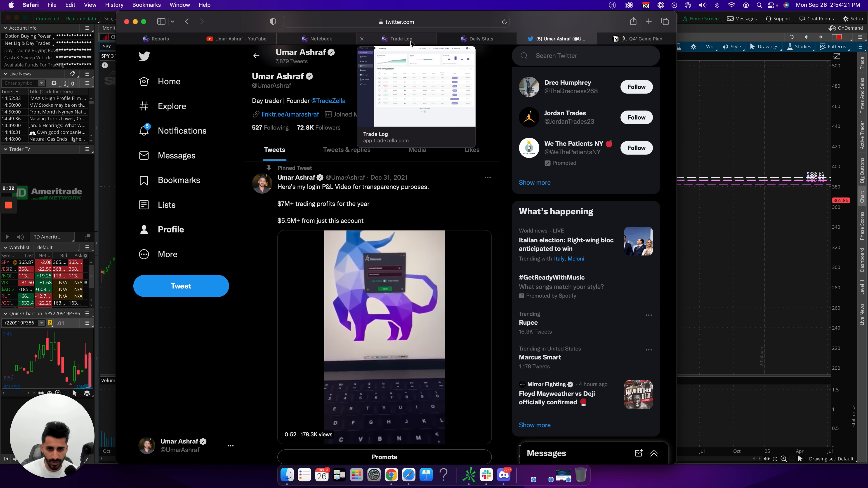
# Review the week's daily stats, expand Wed Sep 21 to list its trades, then return to the recap note
pyautogui.click(481, 39)
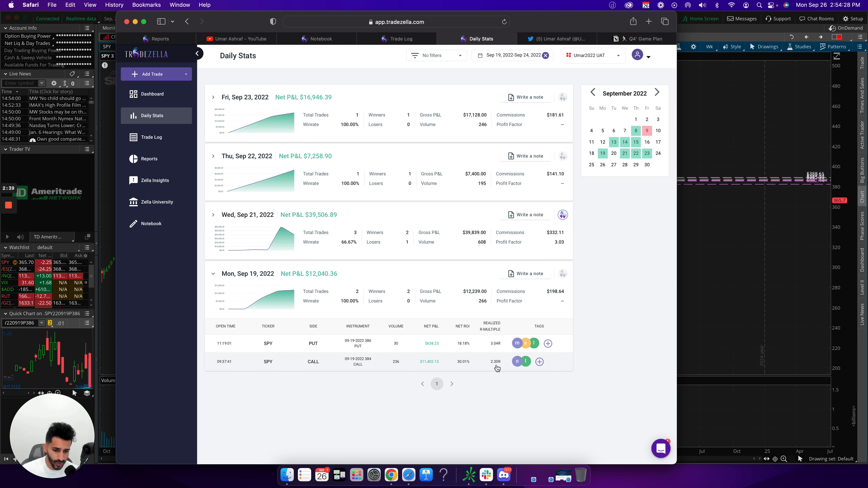
pyautogui.moveTo(495, 348)
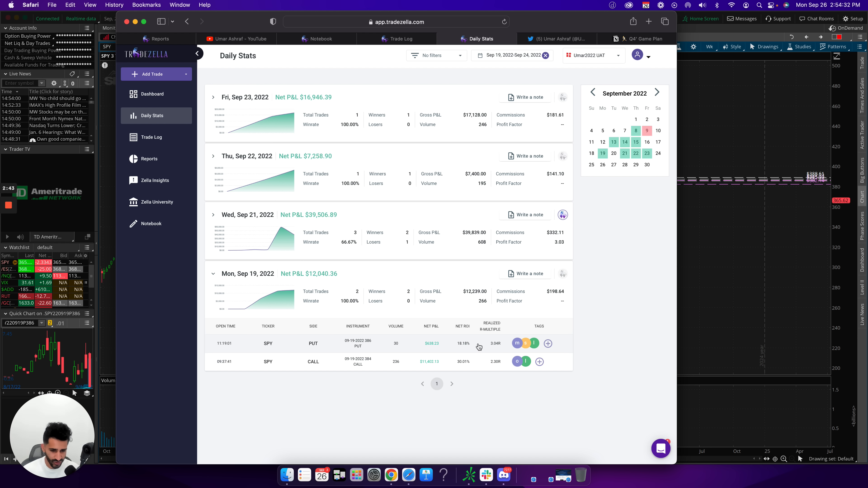
pyautogui.moveTo(232, 229)
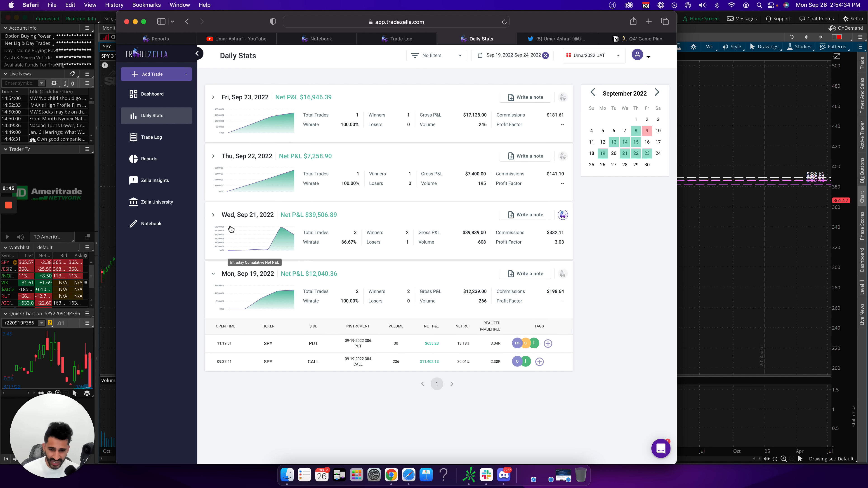
pyautogui.click(213, 215)
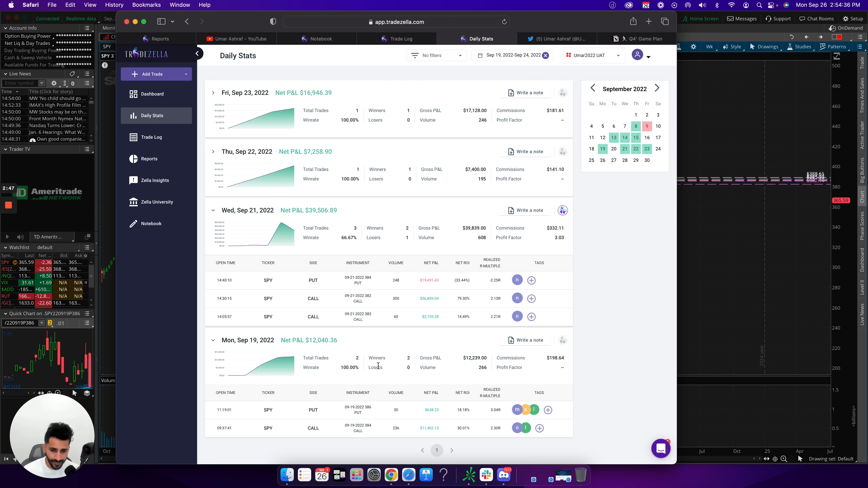
pyautogui.moveTo(320, 306)
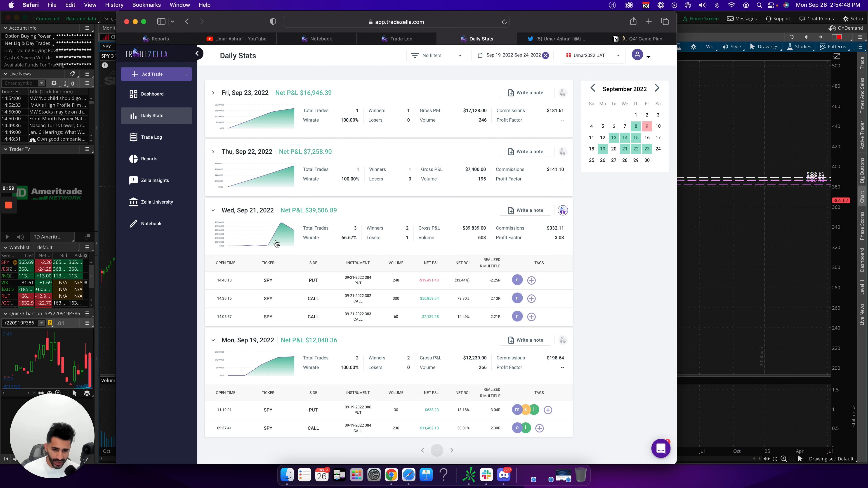
pyautogui.moveTo(365, 263)
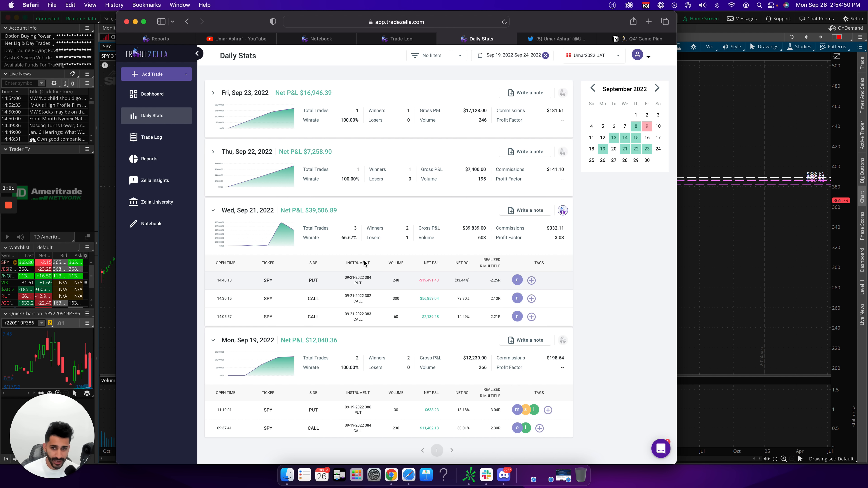
pyautogui.click(236, 39)
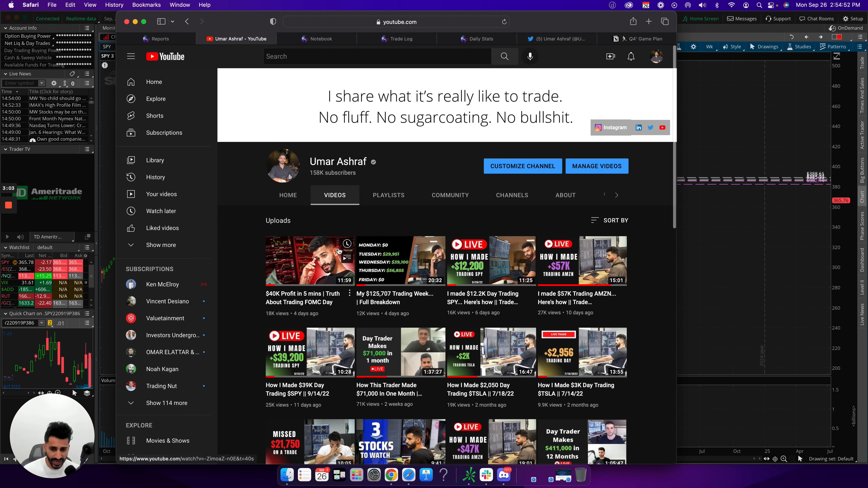
pyautogui.moveTo(473, 39)
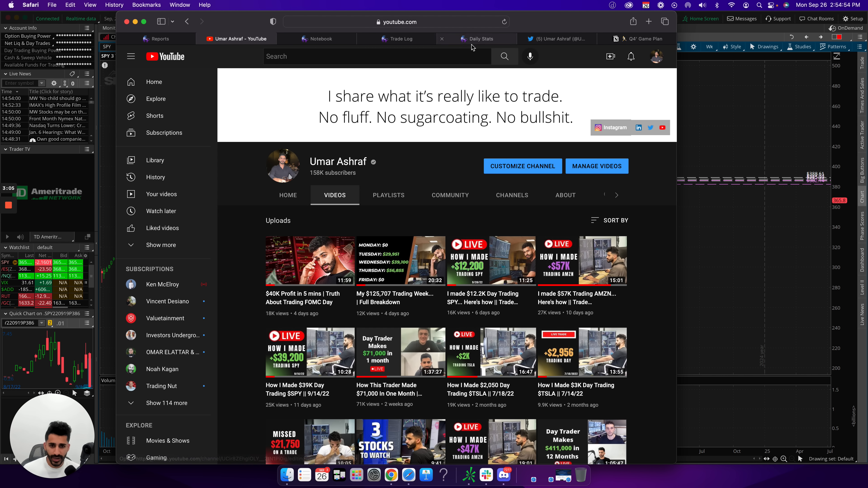
pyautogui.click(480, 39)
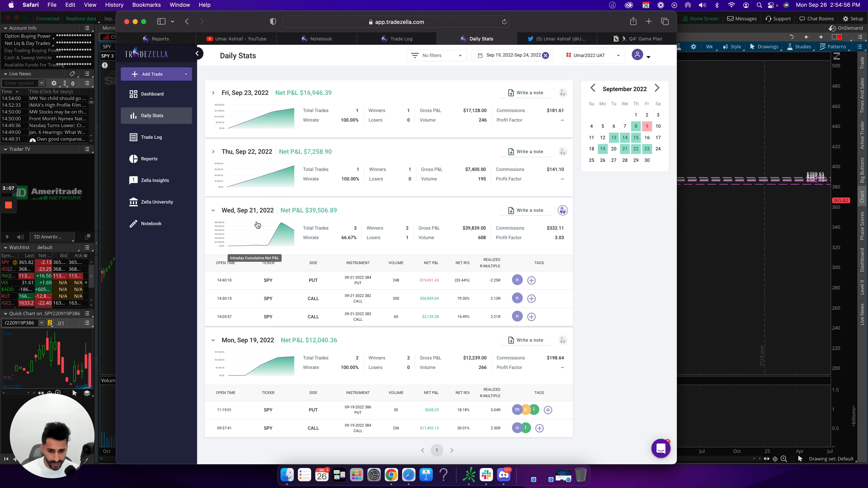
pyautogui.moveTo(361, 262)
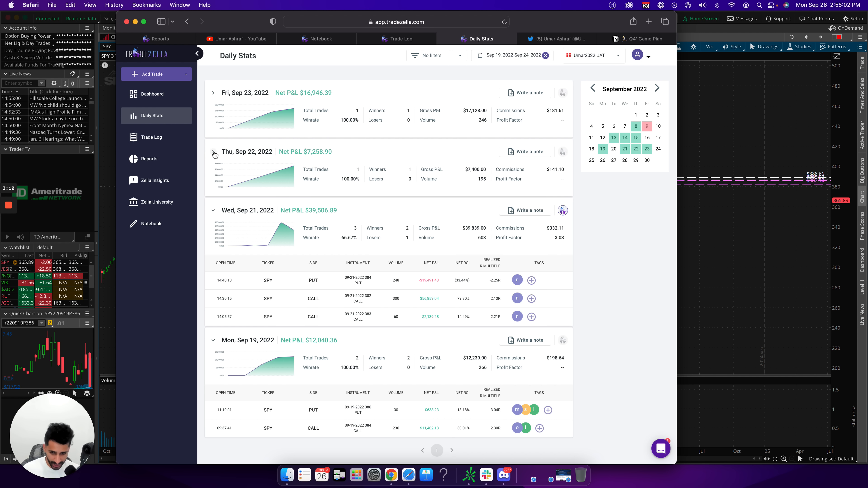
pyautogui.click(321, 39)
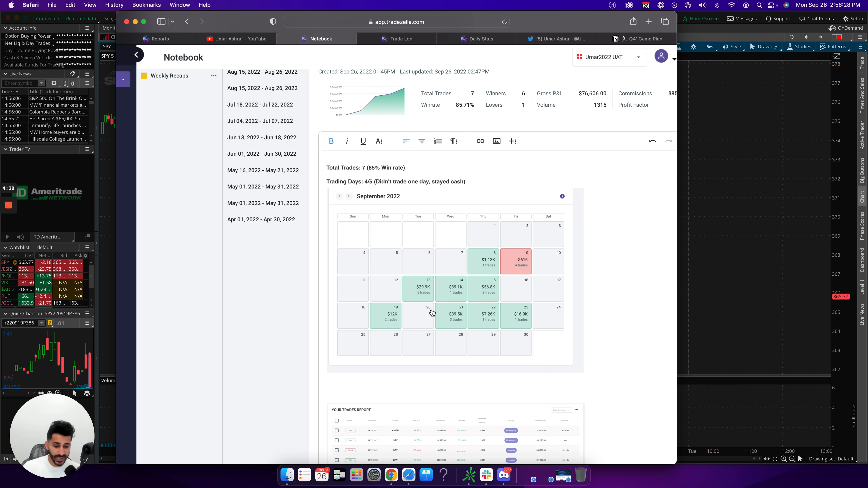
pyautogui.moveTo(385, 350)
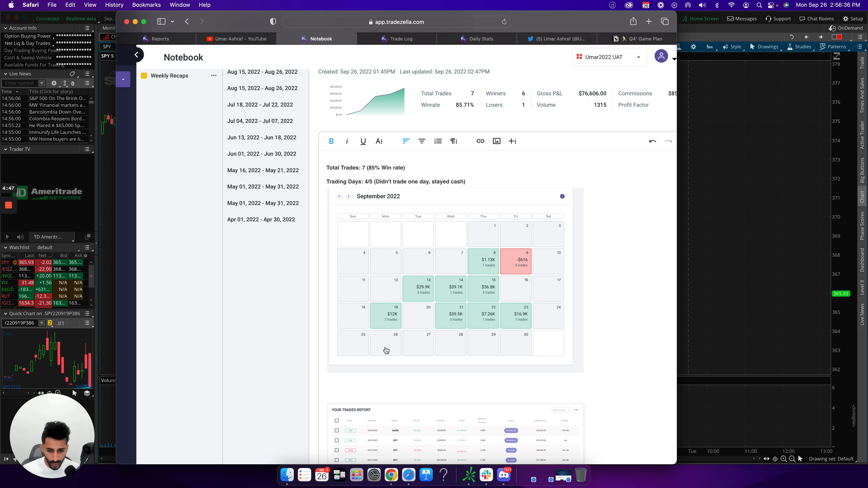
pyautogui.moveTo(383, 316)
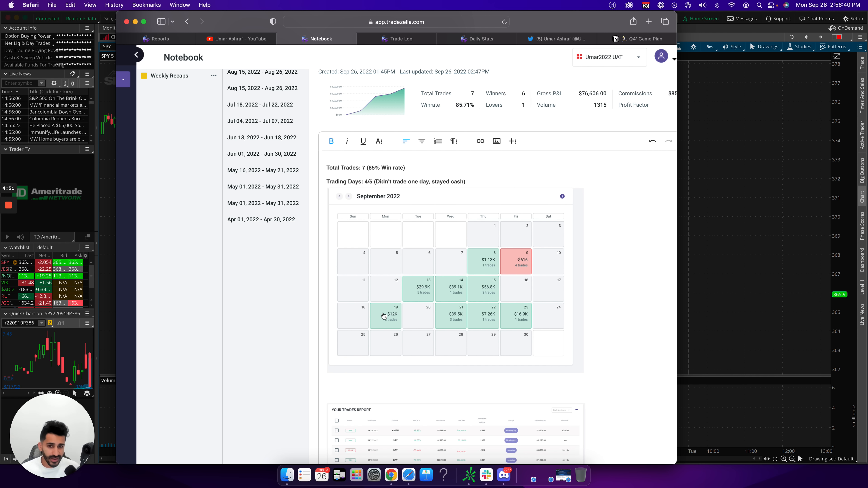
pyautogui.scroll(-3)
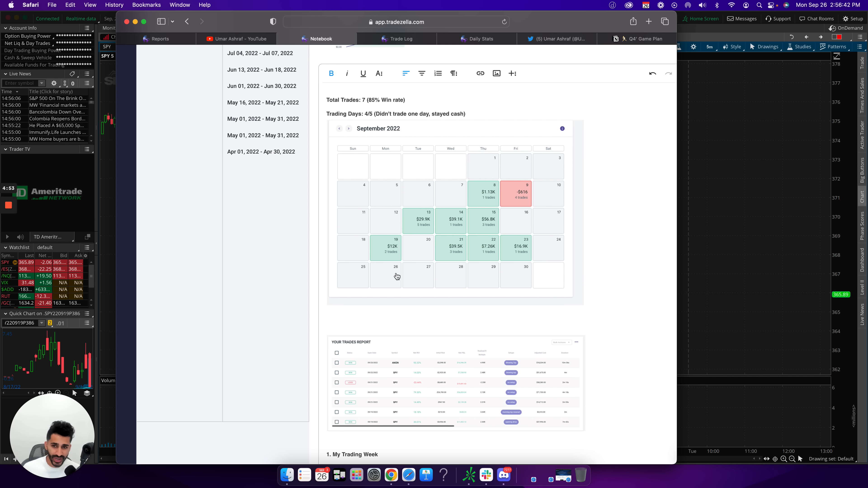
pyautogui.moveTo(400, 39)
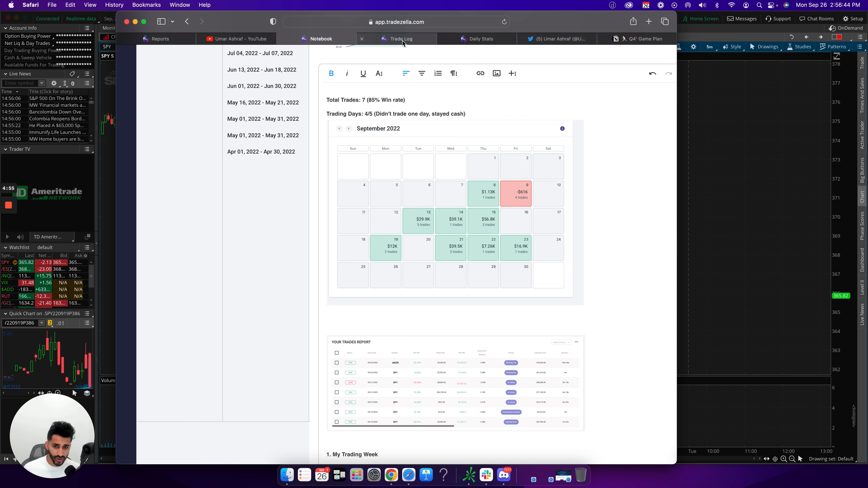
# Switch to the trade log listing this week's seven trades
pyautogui.click(402, 39)
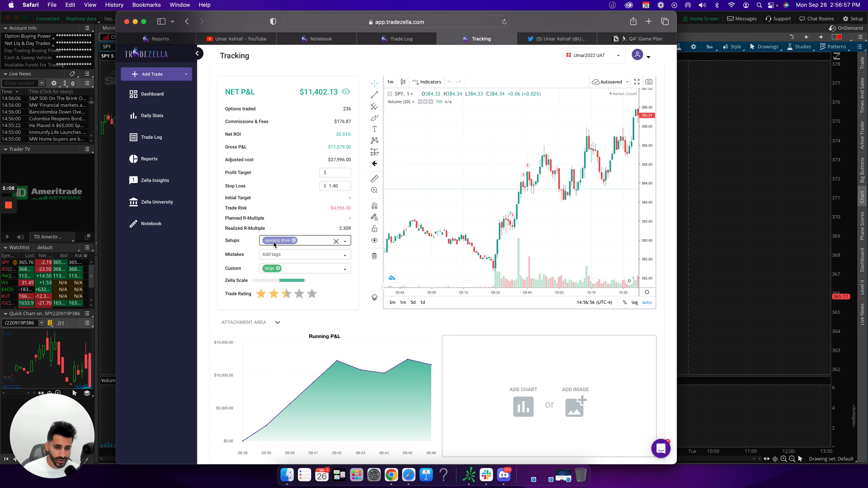
pyautogui.moveTo(528, 167)
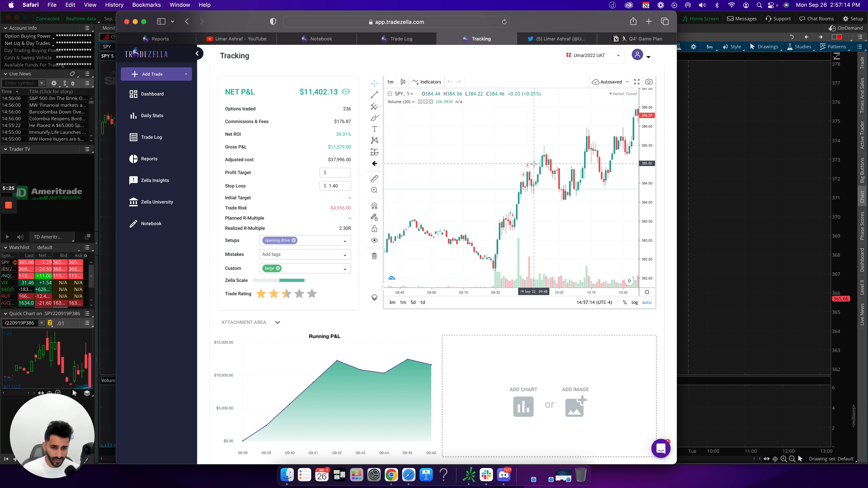
pyautogui.moveTo(520, 202)
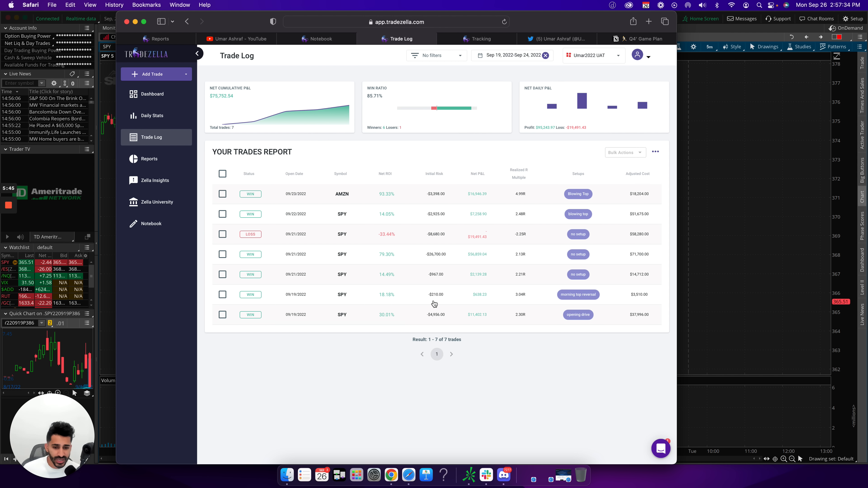
pyautogui.moveTo(472, 133)
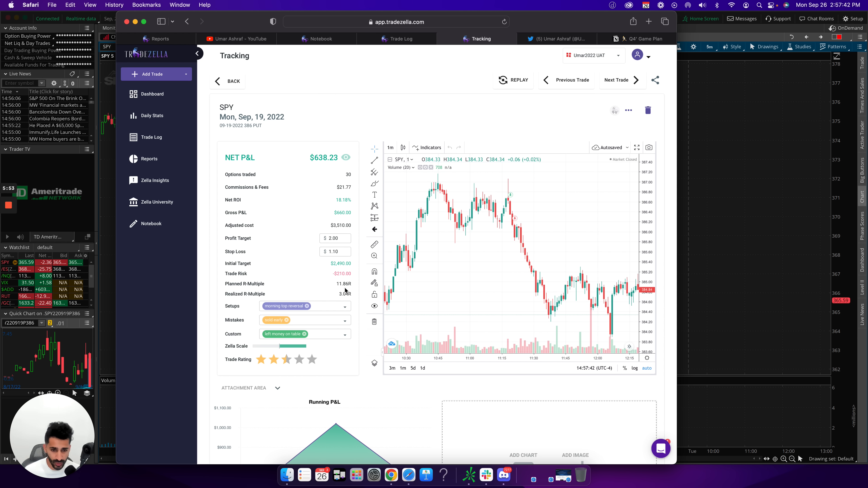
# Scroll down the Sep 19 SPY put trade's tracking page toward its chart
pyautogui.scroll(-3)
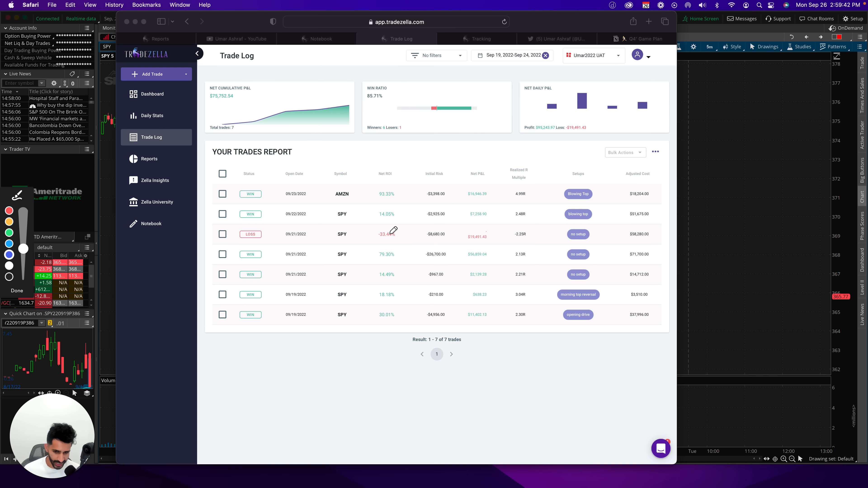
pyautogui.moveTo(427, 287)
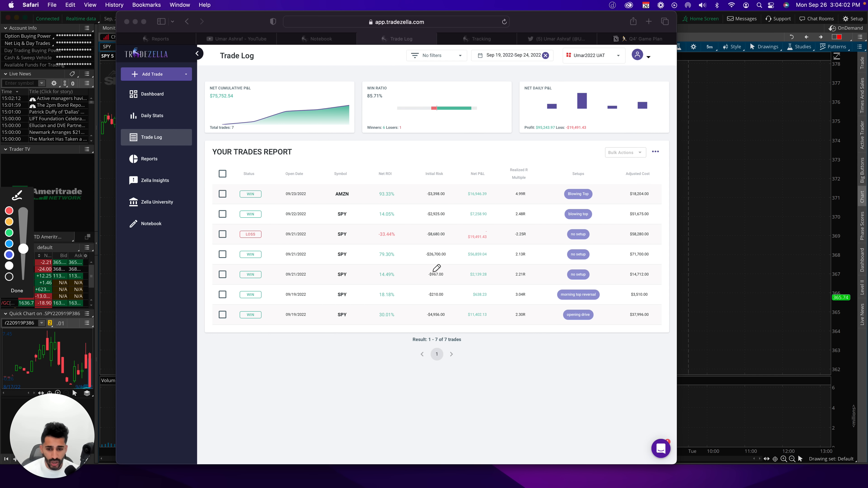
pyautogui.moveTo(377, 257)
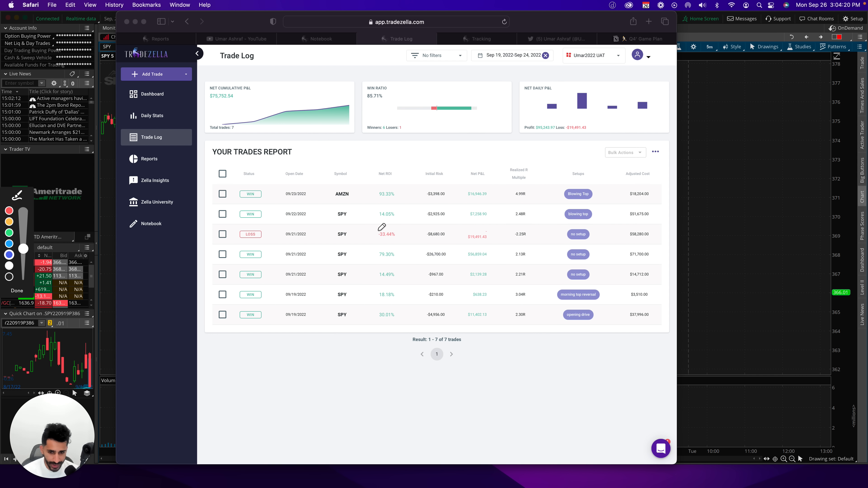
pyautogui.moveTo(429, 187)
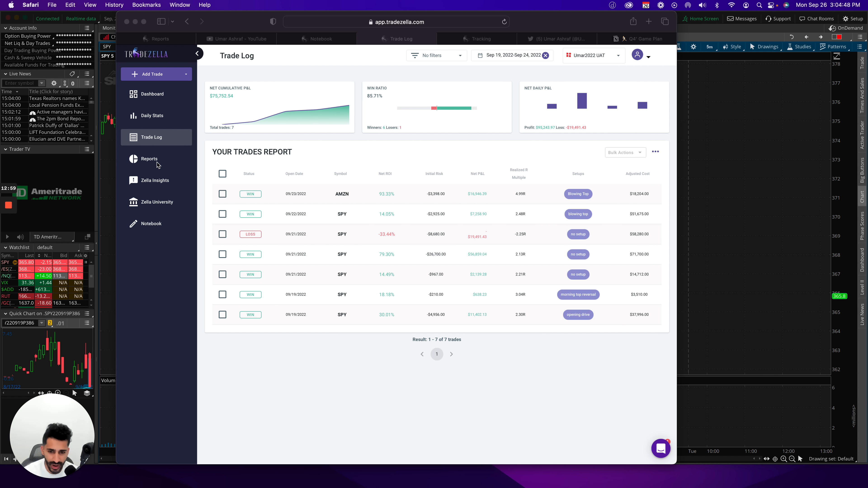
pyautogui.moveTo(436, 306)
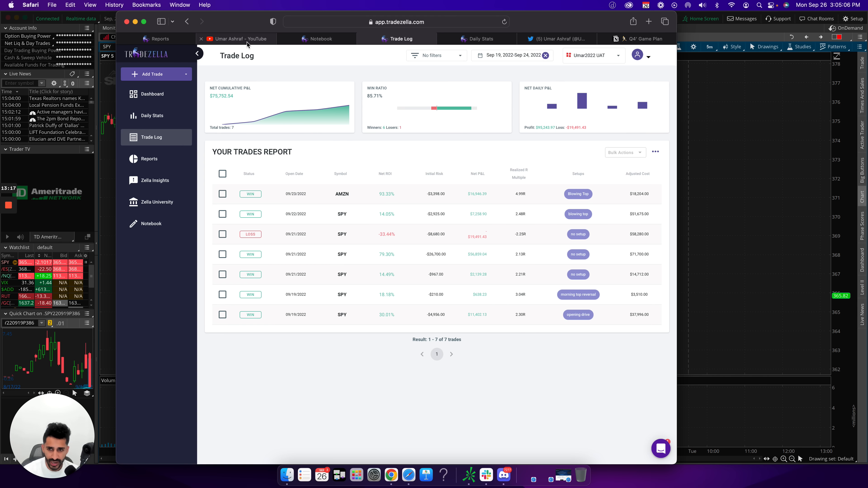
# Glance at the YouTube channel page, then go to the Daily Stats for Sep 19–24, 2022
pyautogui.click(235, 39)
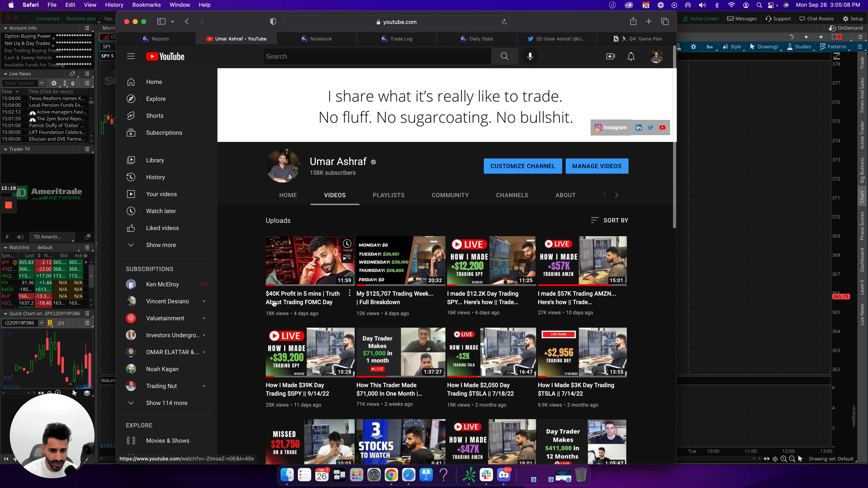
pyautogui.click(481, 39)
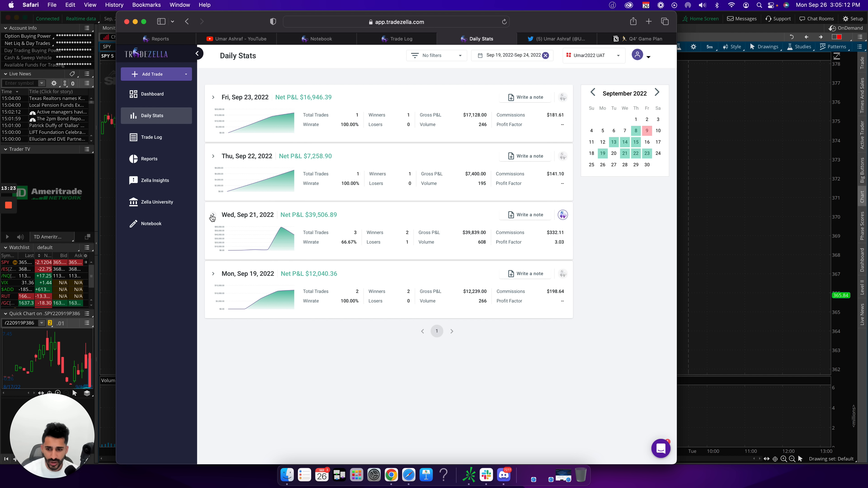
# Expand Wed, Sep 21, 2022 to list its three SPY option trades
pyautogui.click(213, 216)
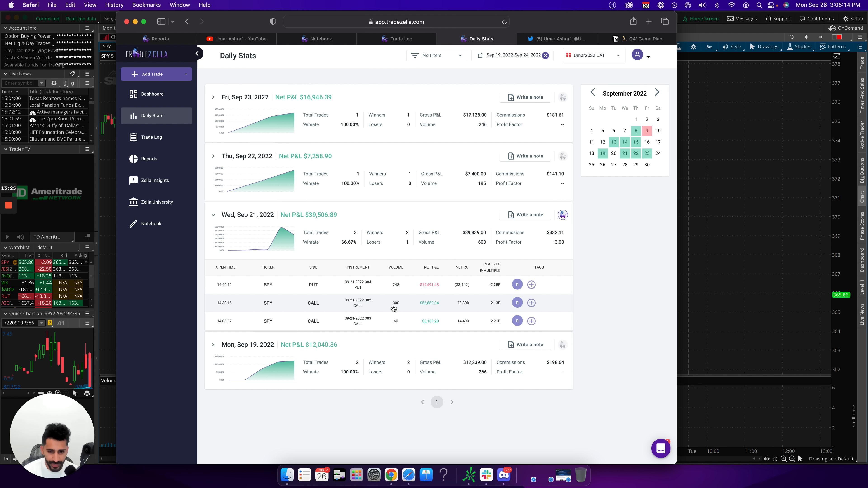
pyautogui.moveTo(350, 305)
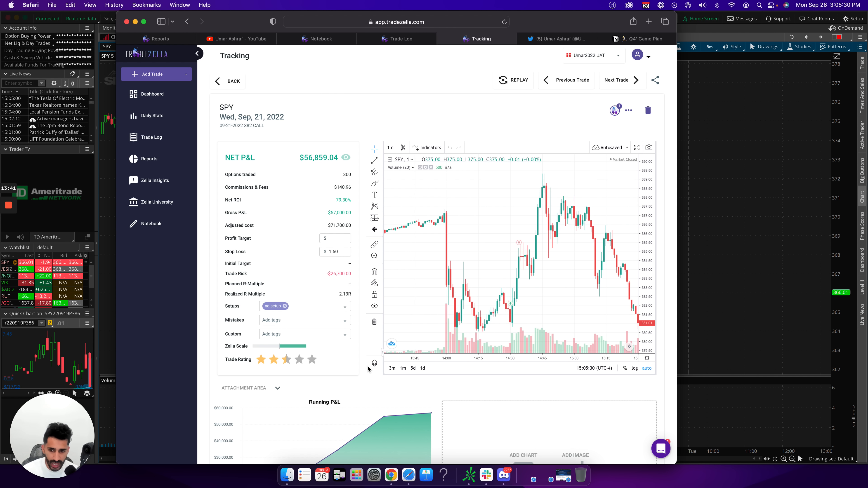
pyautogui.moveTo(510, 309)
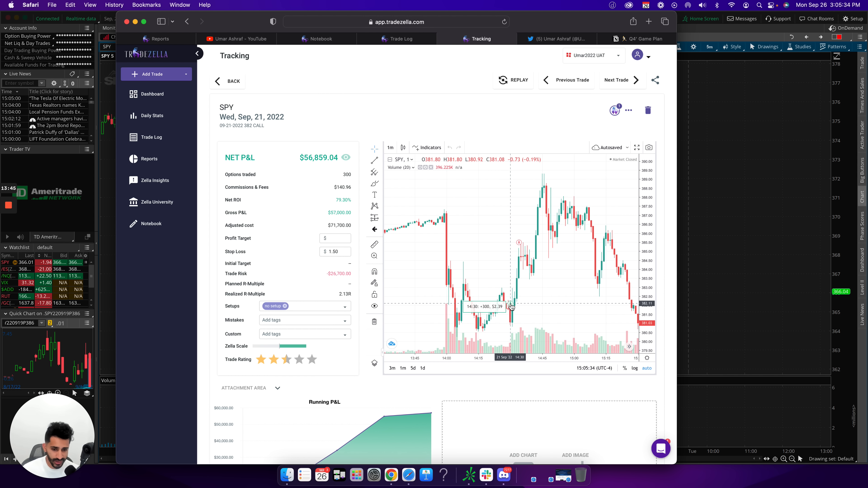
pyautogui.moveTo(519, 245)
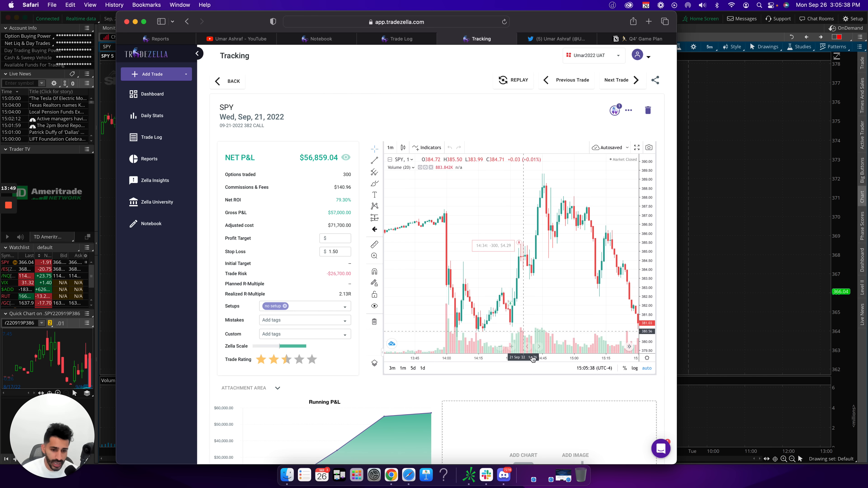
pyautogui.moveTo(504, 338)
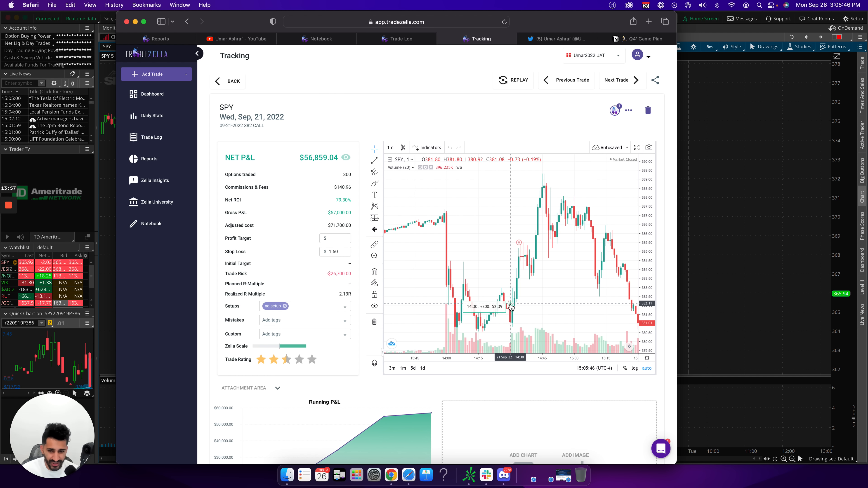
# Inspect the Sep 21 SPY 382 call trade's chart, then move to the next trade
pyautogui.click(335, 251)
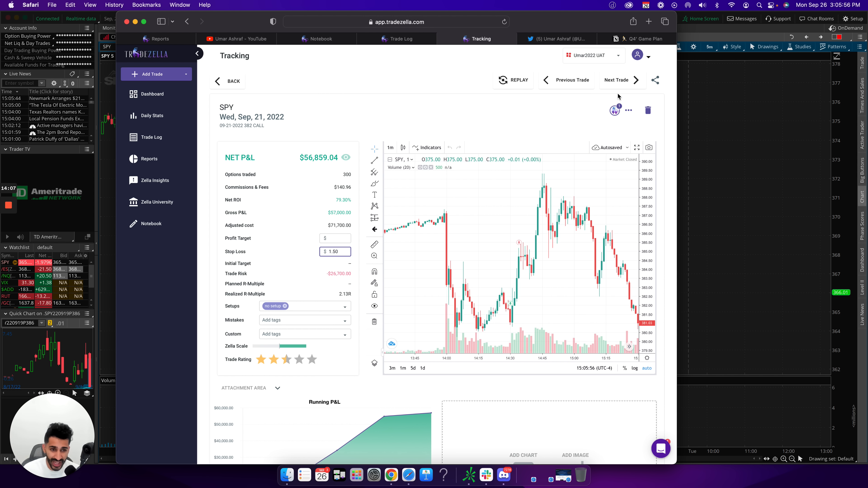
pyautogui.click(619, 80)
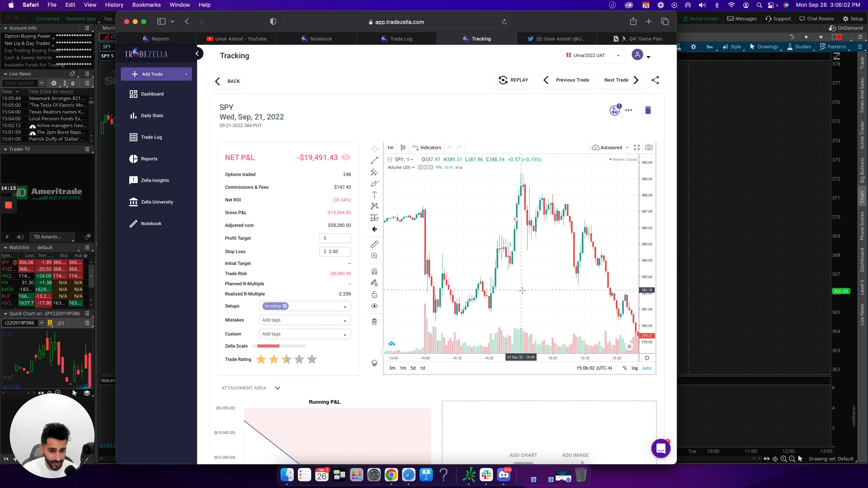
pyautogui.moveTo(509, 249)
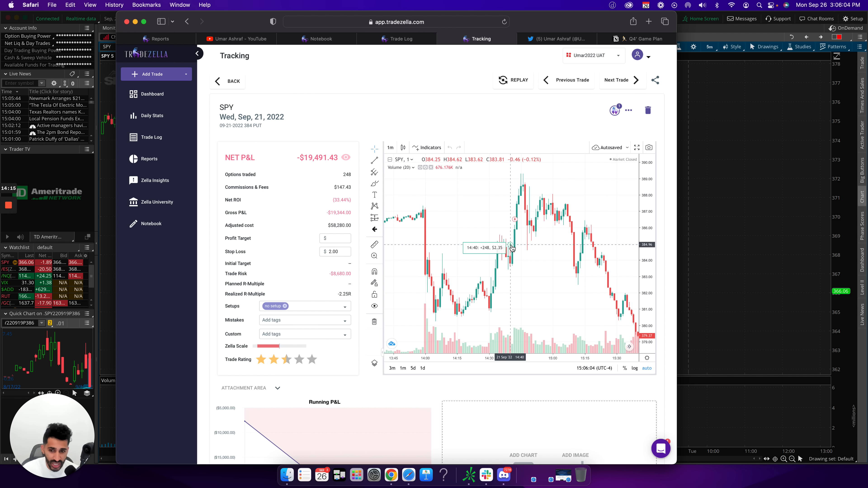
pyautogui.moveTo(511, 283)
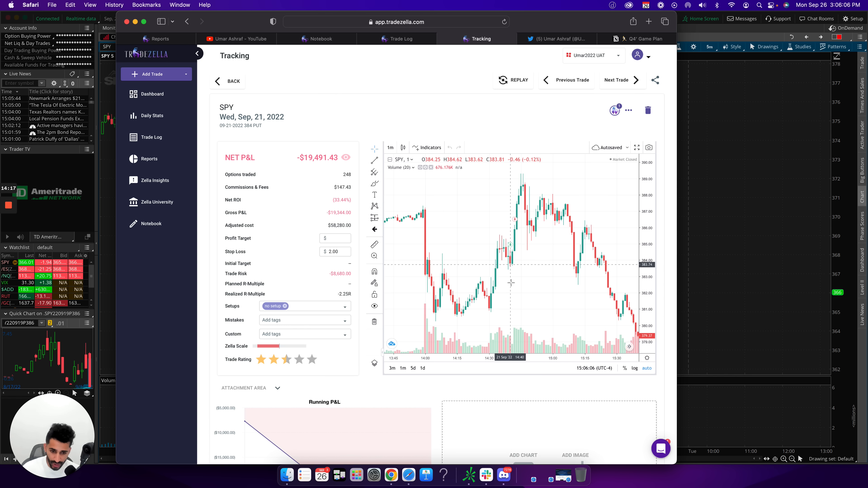
pyautogui.moveTo(515, 224)
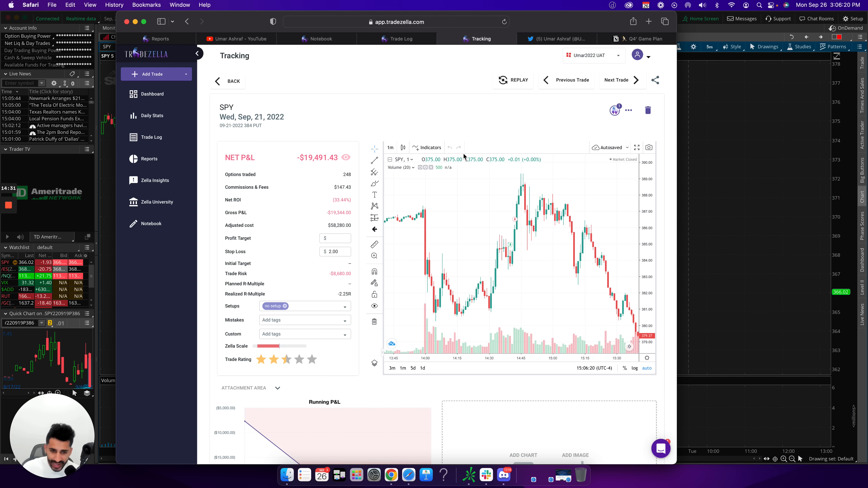
# Check the Running P&L chart of the Sep 21 SPY 384 put, then return to Daily Stats
pyautogui.scroll(-3)
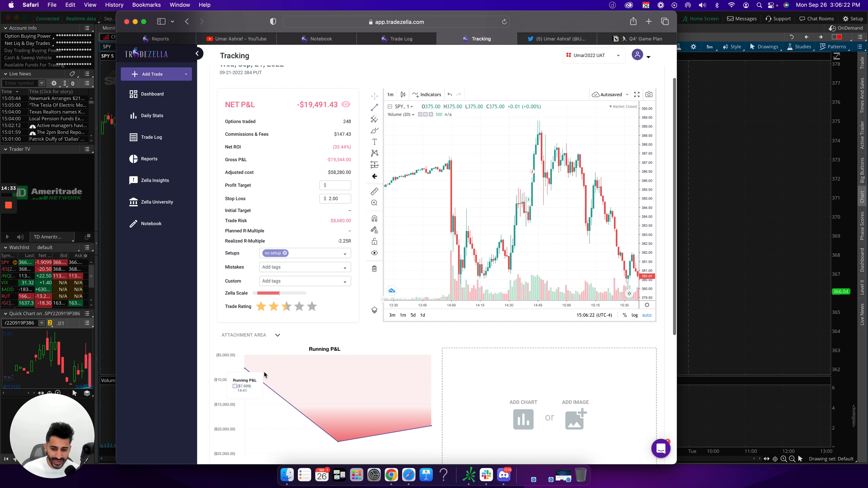
pyautogui.moveTo(337, 455)
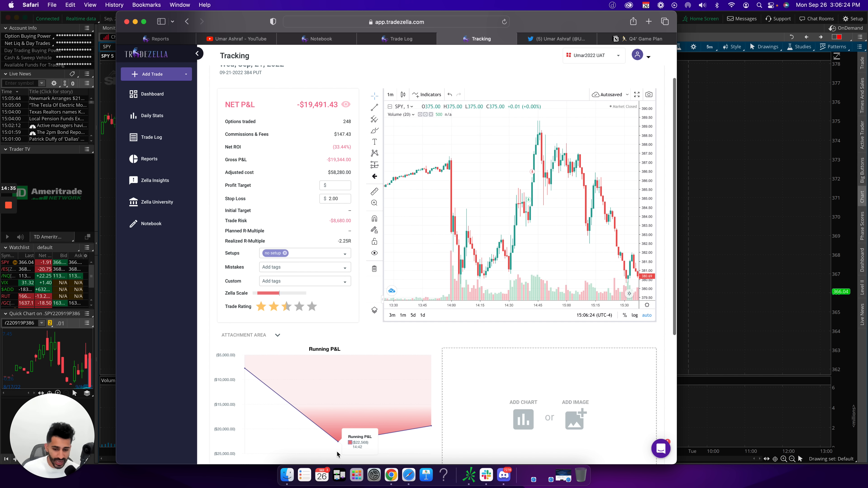
pyautogui.moveTo(417, 444)
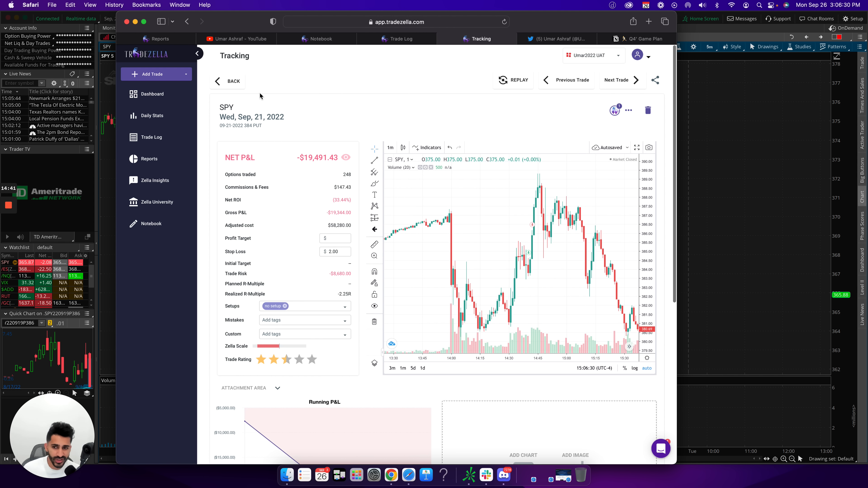
pyautogui.click(151, 116)
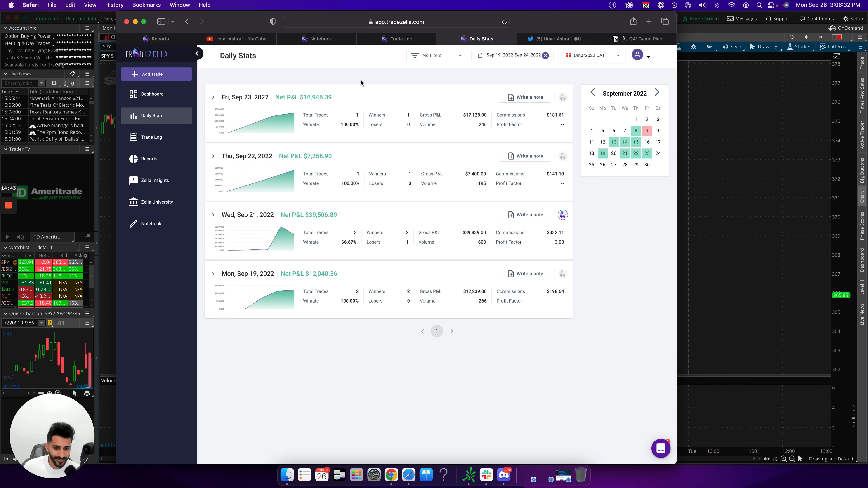
# Glance over the calendar report, daily stats and recap notes, landing on the Trade Log of seven trades
pyautogui.click(148, 159)
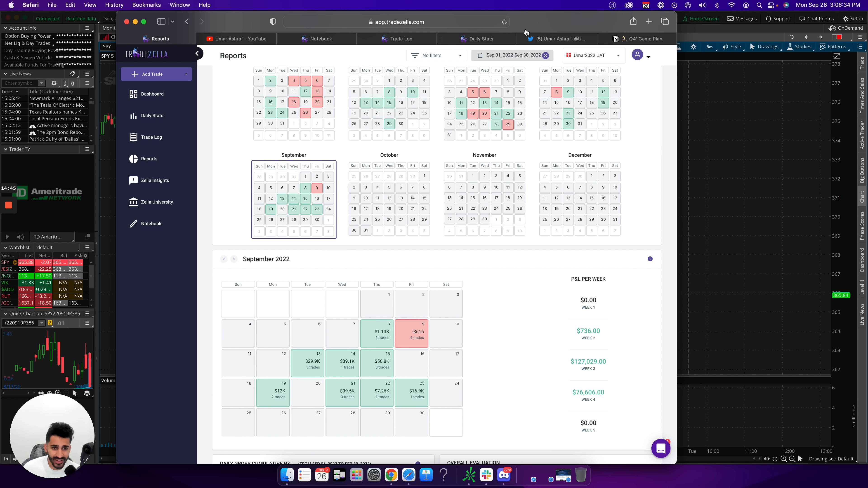
pyautogui.click(152, 115)
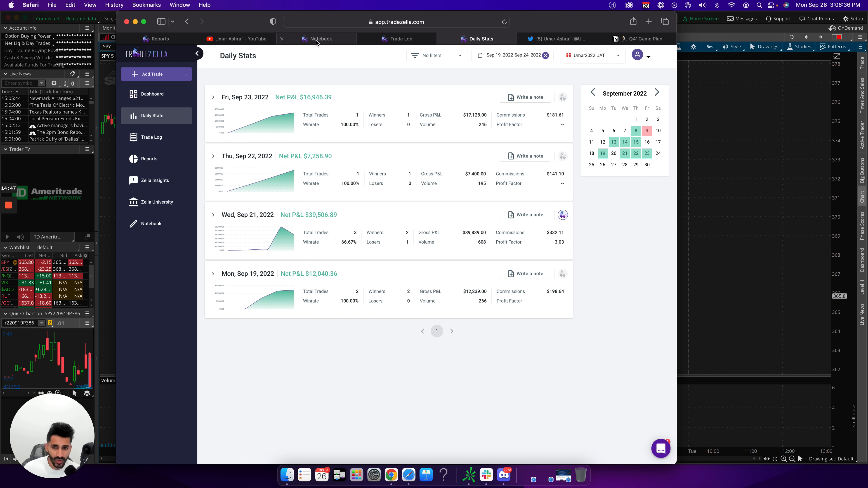
pyautogui.click(323, 38)
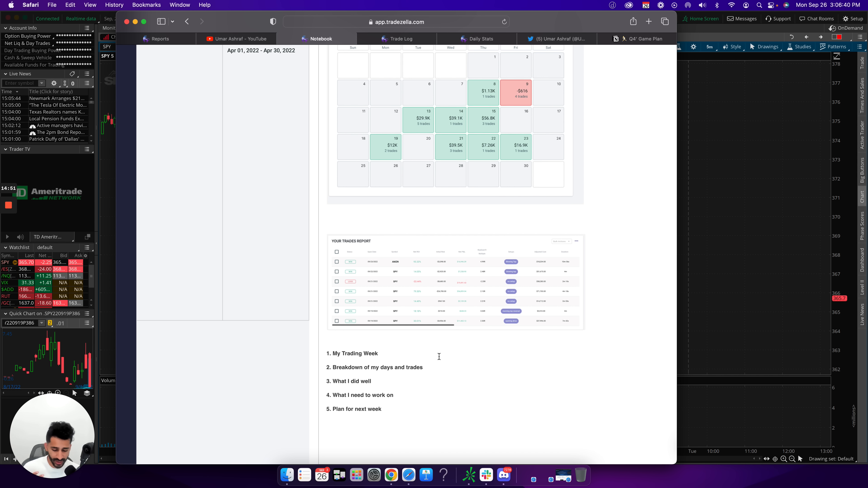
pyautogui.moveTo(401, 79)
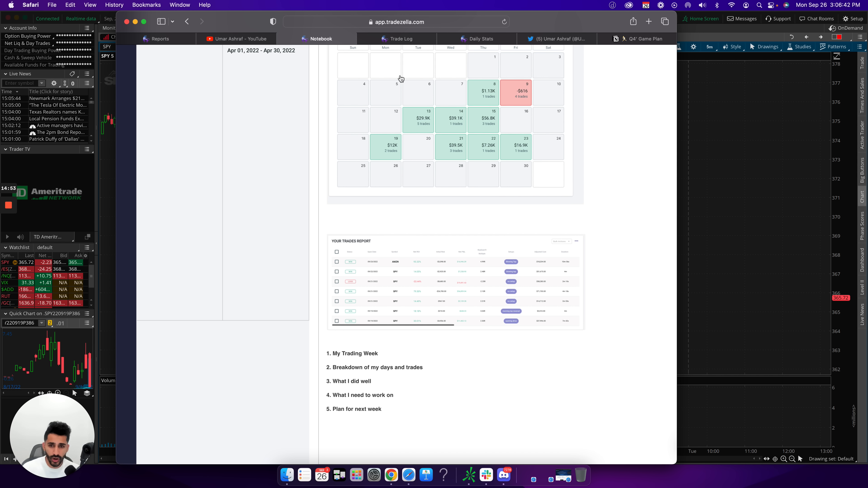
pyautogui.click(404, 39)
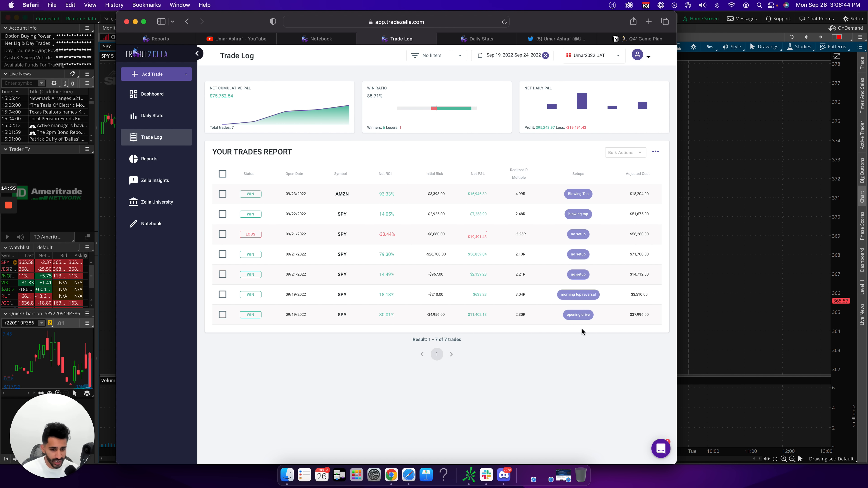
pyautogui.moveTo(582, 321)
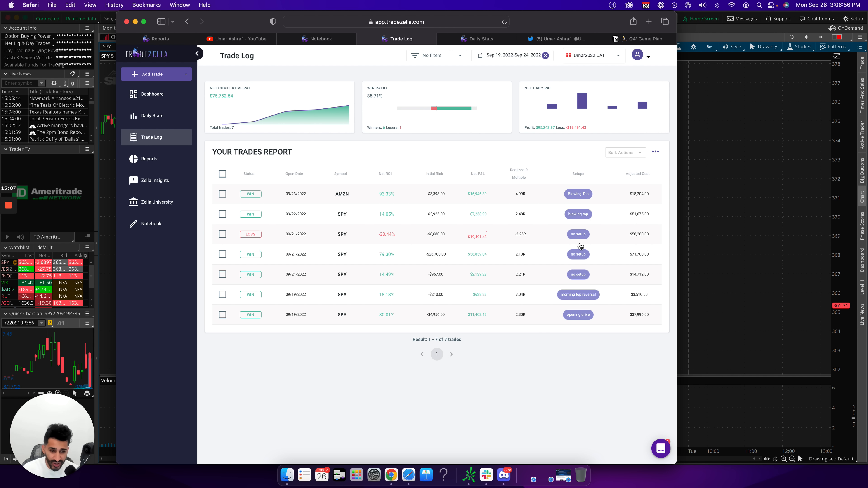
pyautogui.moveTo(582, 274)
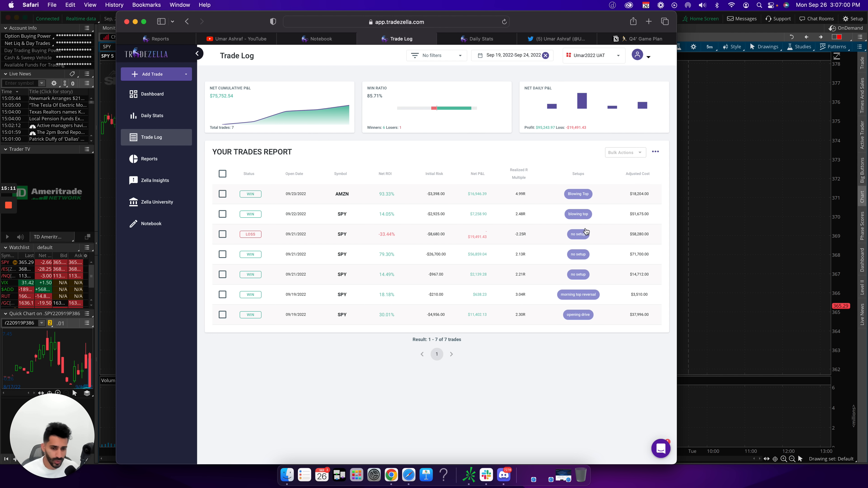
pyautogui.moveTo(577, 262)
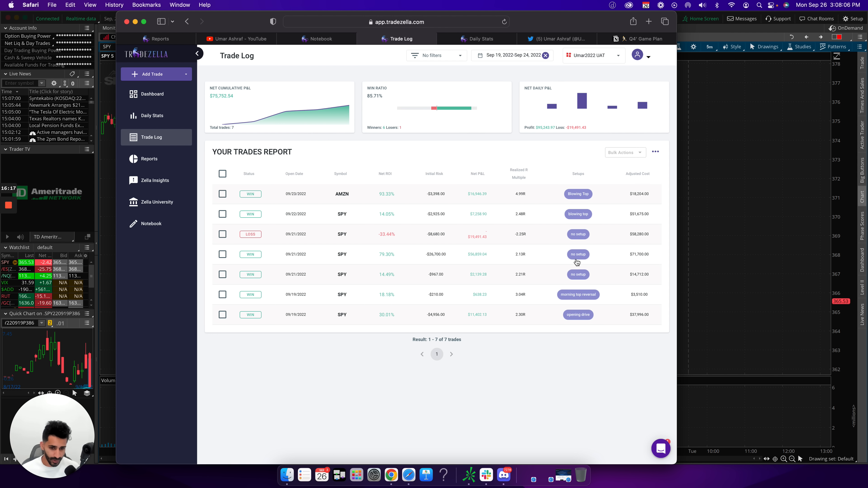
pyautogui.moveTo(452, 268)
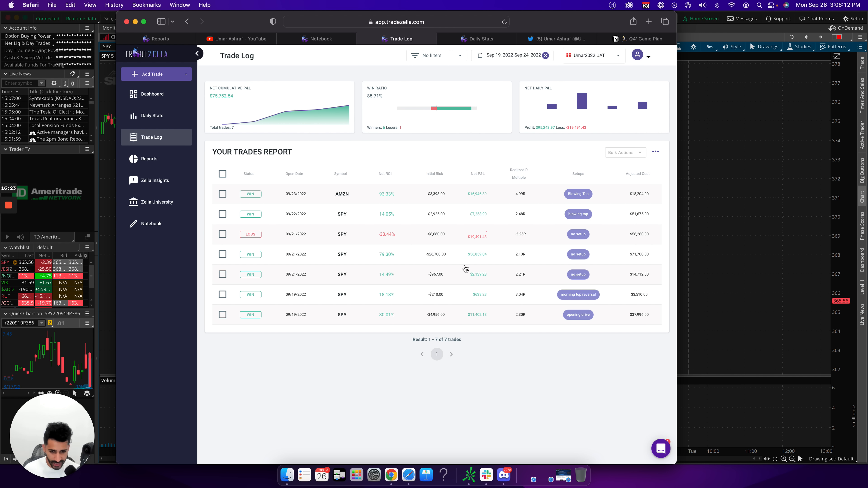
pyautogui.moveTo(478, 39)
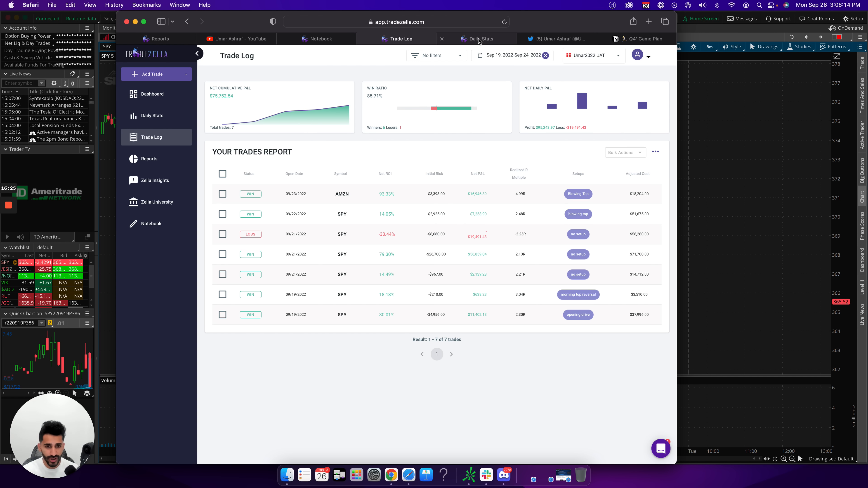
# After reviewing the seven trades and setups, switch back to the Daily Stats page
pyautogui.click(482, 39)
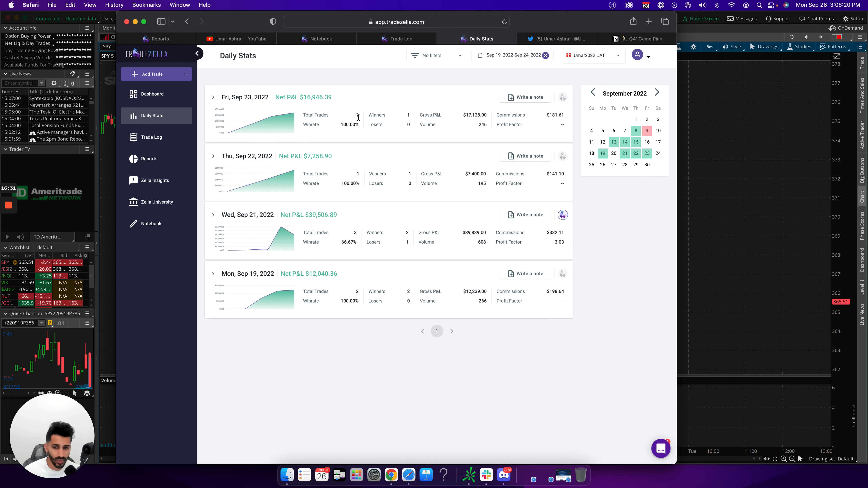
pyautogui.moveTo(348, 322)
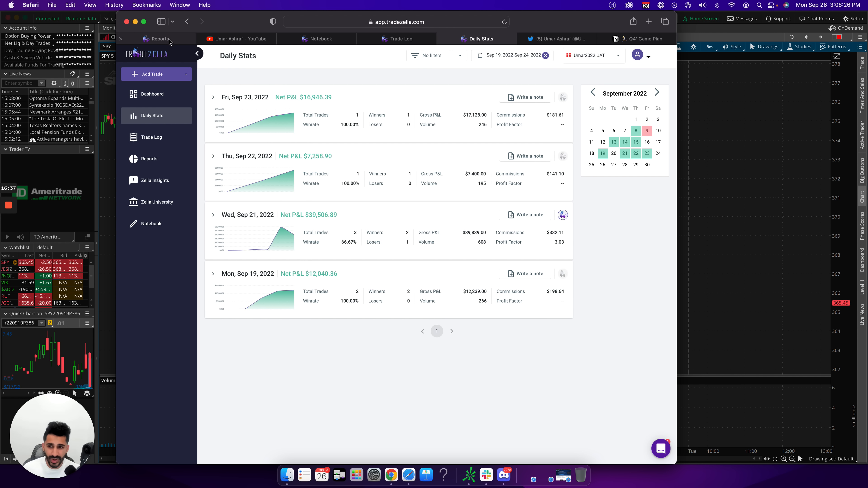
pyautogui.click(148, 159)
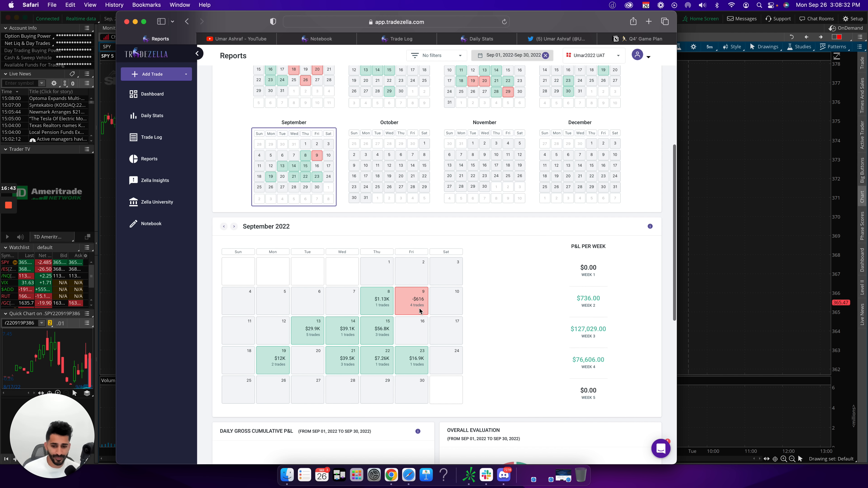
pyautogui.moveTo(440, 305)
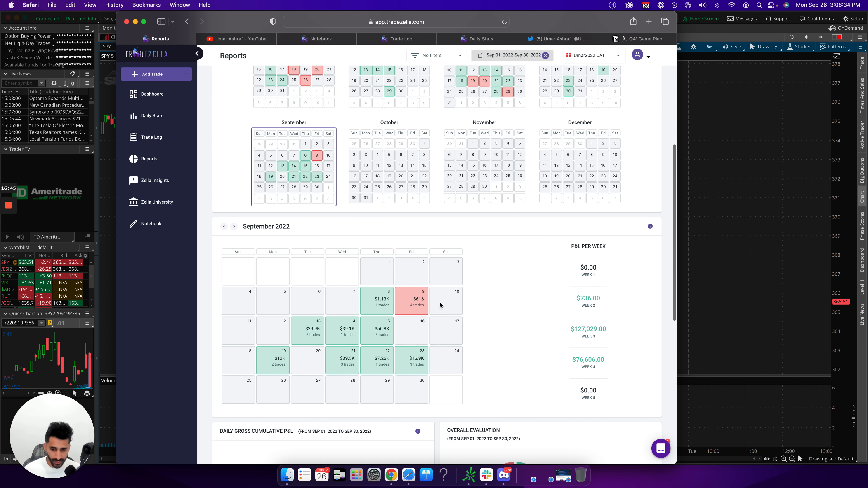
# Scroll the September calendar report, then bring up the weekly recap note with its five-point outline
pyautogui.scroll(-3)
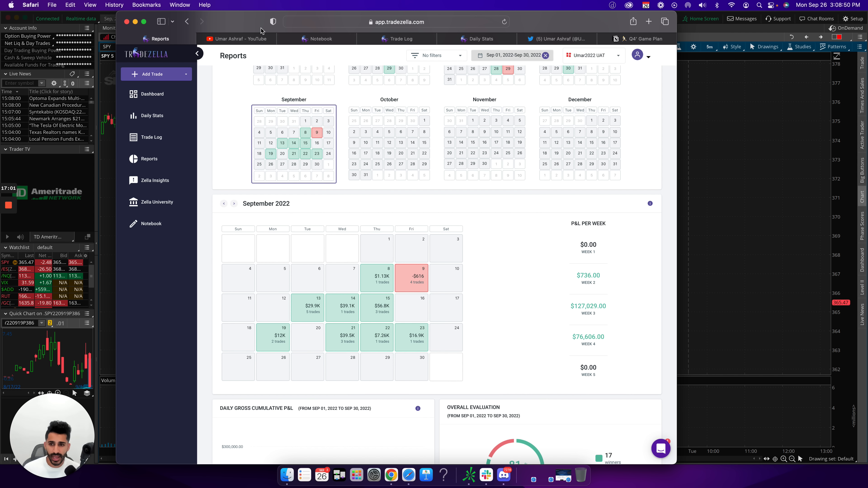
pyautogui.click(322, 39)
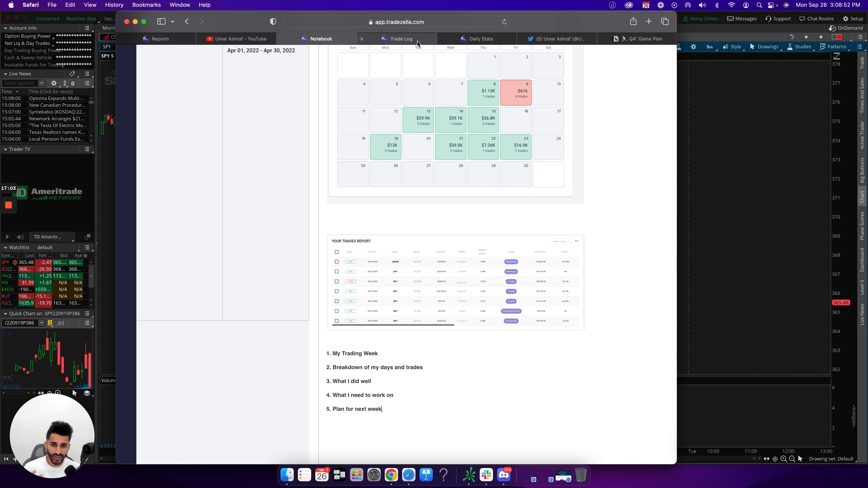
# Review the Trade Log of the week's seven trades, then set the thinkorswim SPY chart to 1Y of daily candles
pyautogui.click(402, 39)
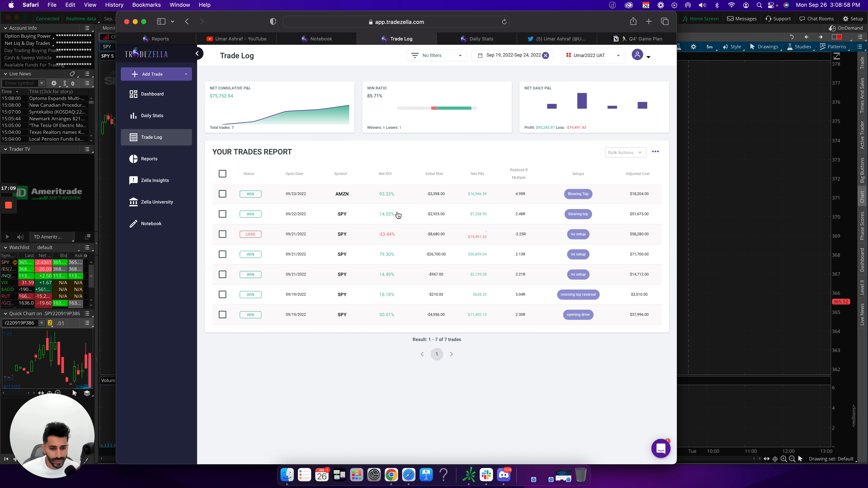
pyautogui.moveTo(456, 229)
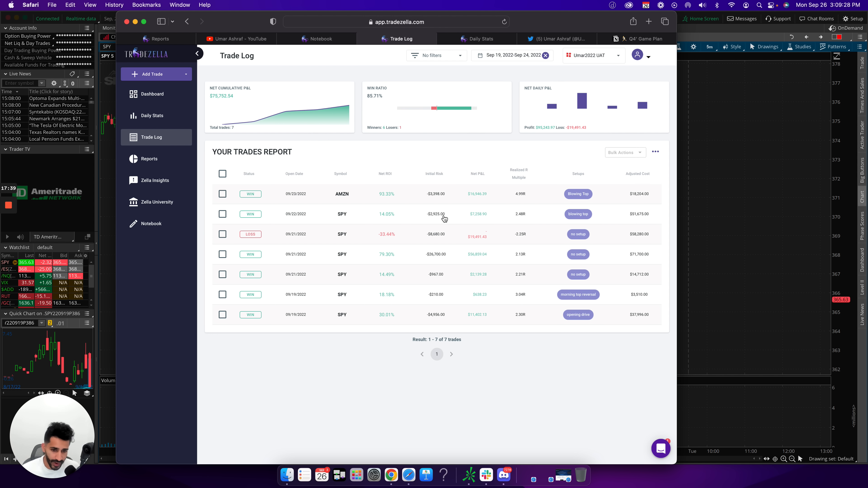
pyautogui.moveTo(523, 228)
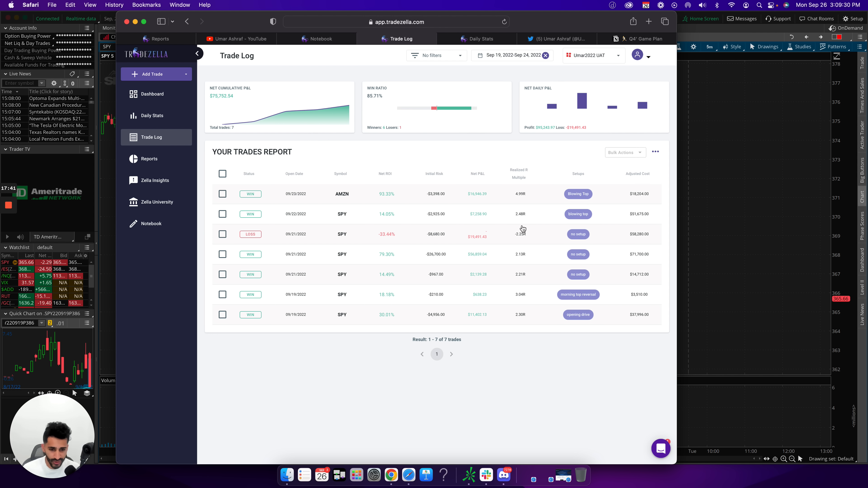
pyautogui.moveTo(525, 239)
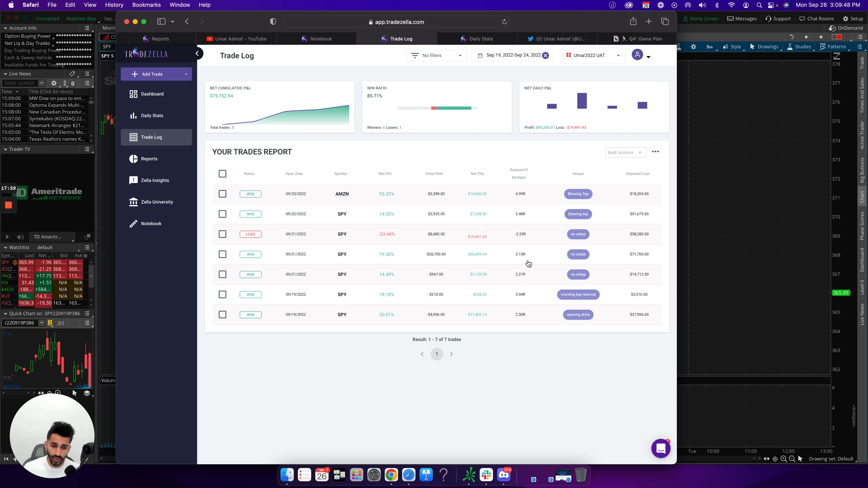
pyautogui.moveTo(526, 224)
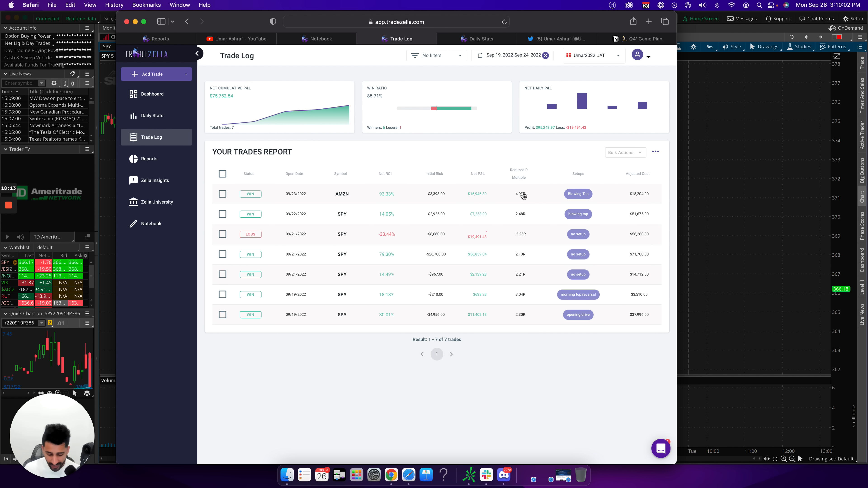
pyautogui.moveTo(444, 205)
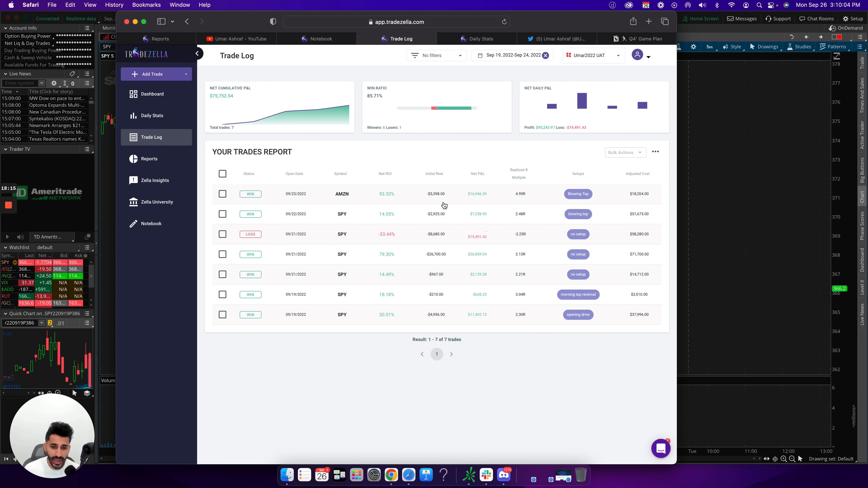
pyautogui.moveTo(461, 288)
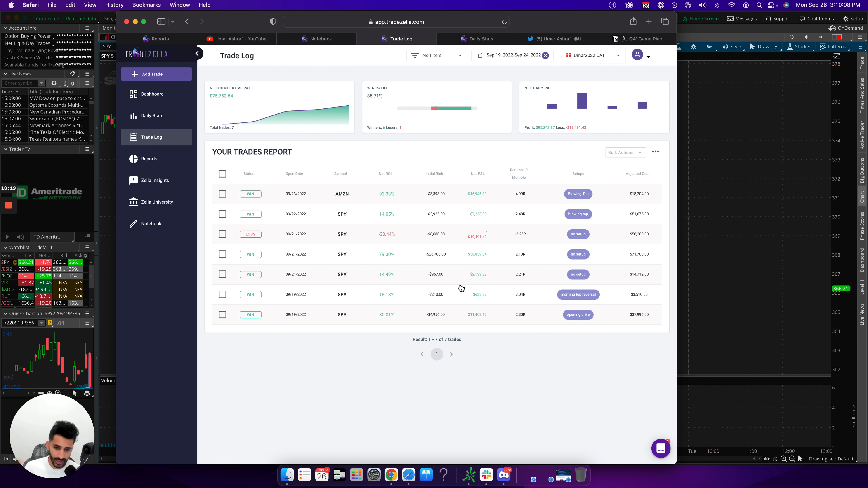
pyautogui.moveTo(506, 299)
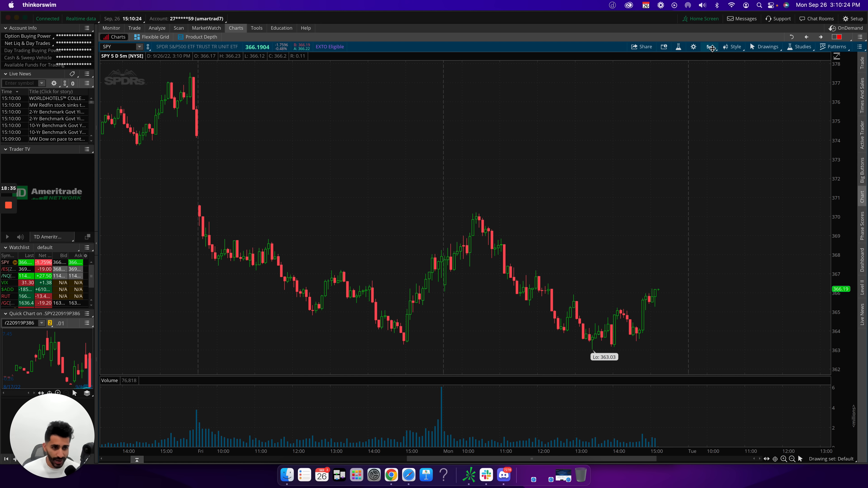
pyautogui.click(710, 47)
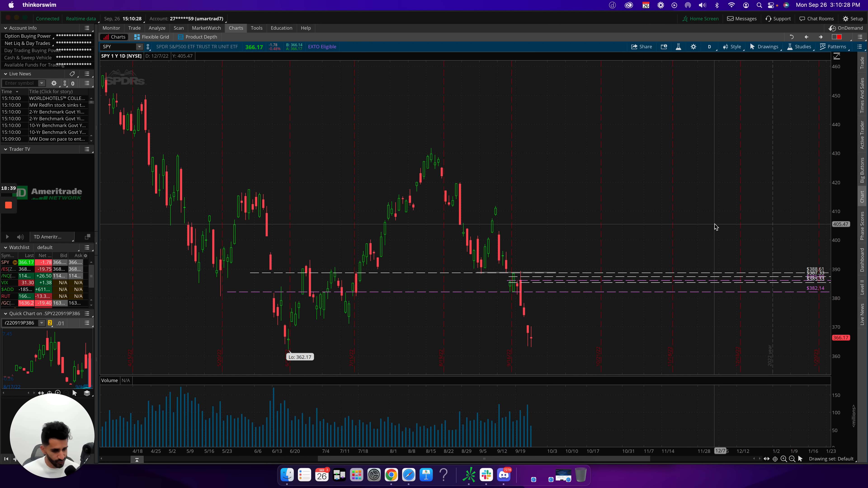
pyautogui.moveTo(516, 290)
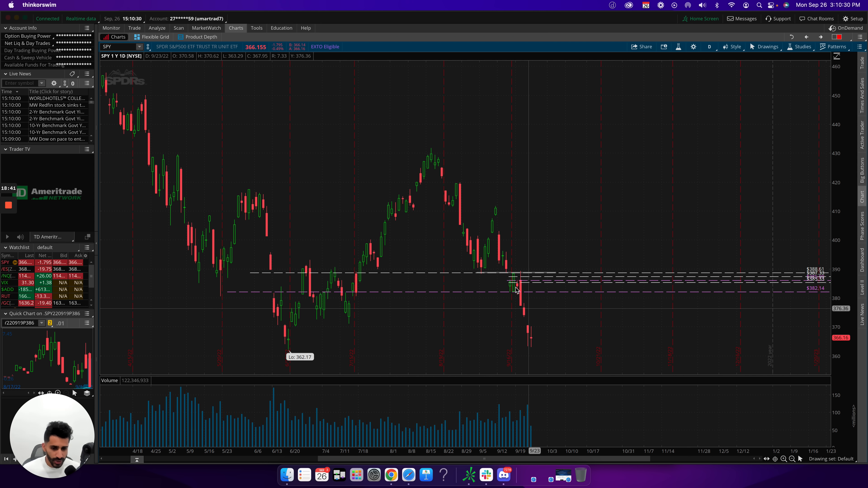
pyautogui.moveTo(478, 272)
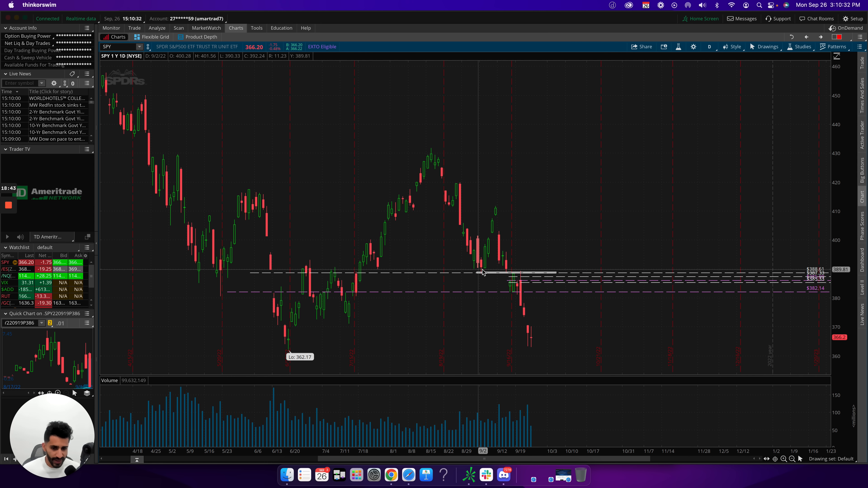
pyautogui.moveTo(451, 233)
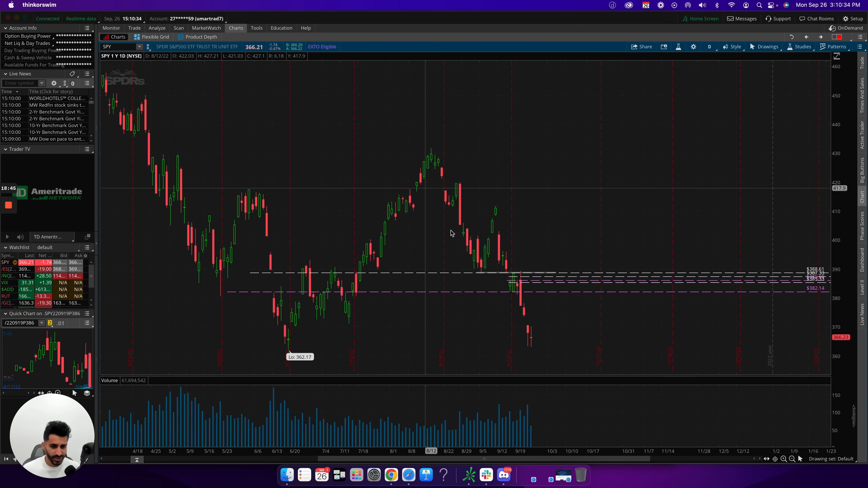
pyautogui.moveTo(523, 291)
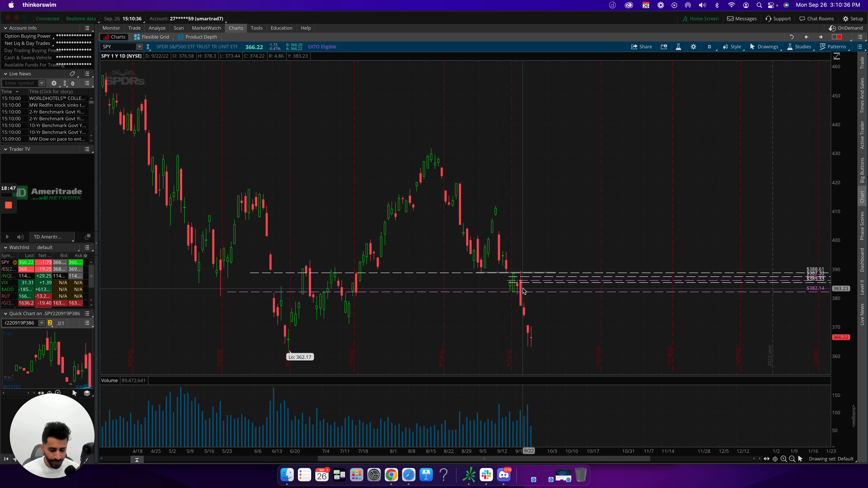
pyautogui.moveTo(509, 289)
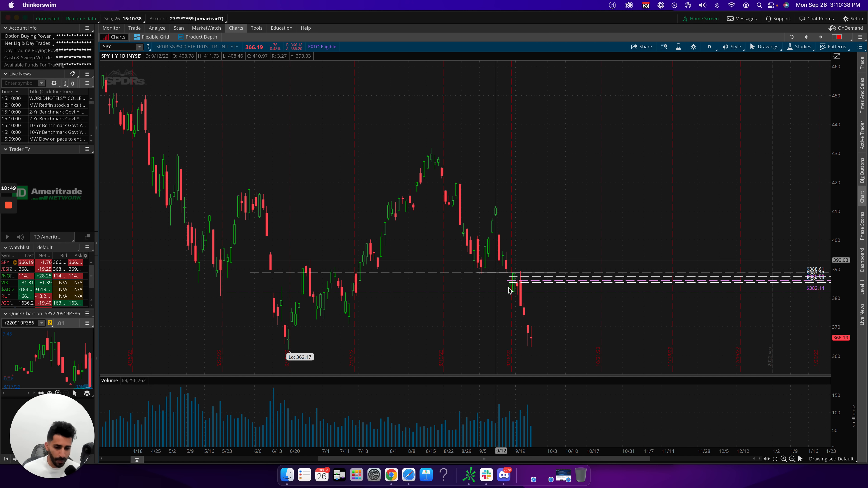
pyautogui.moveTo(535, 347)
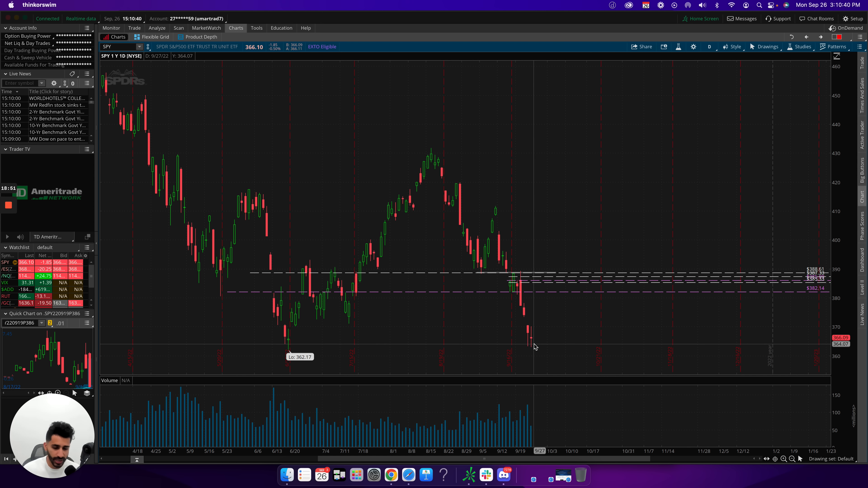
pyautogui.moveTo(526, 299)
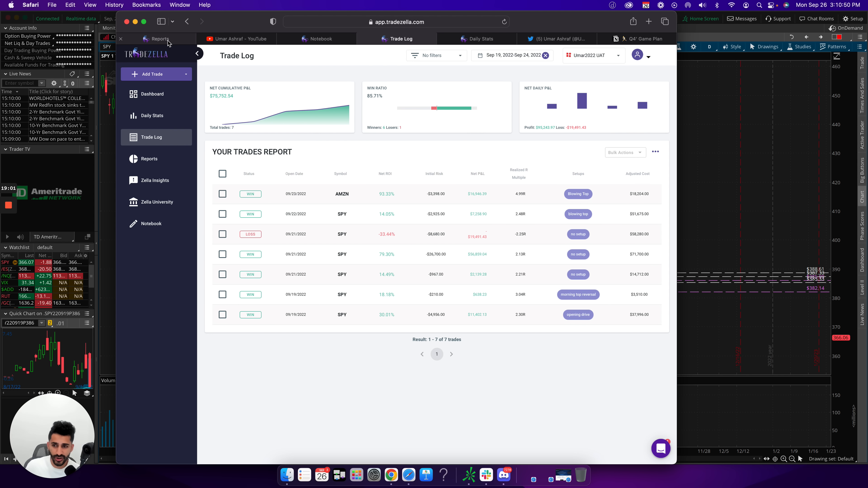
# After studying SPY's drop below the marked levels, return to the September calendar report
pyautogui.click(148, 159)
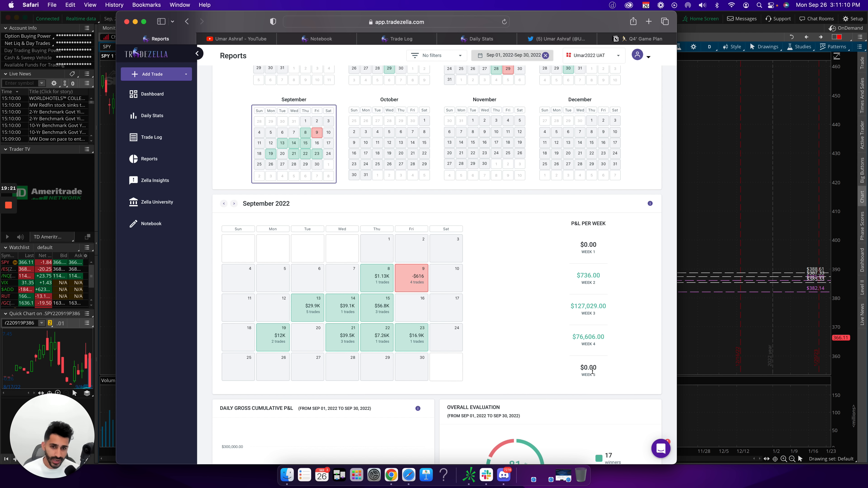
pyautogui.moveTo(440, 342)
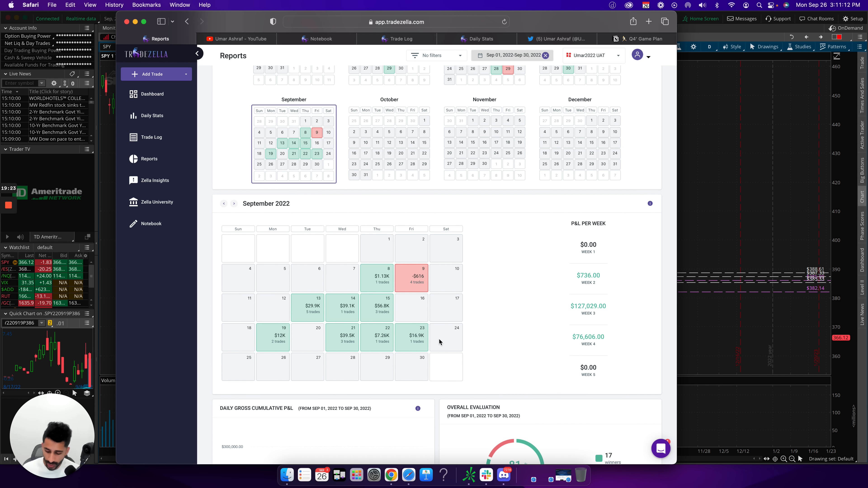